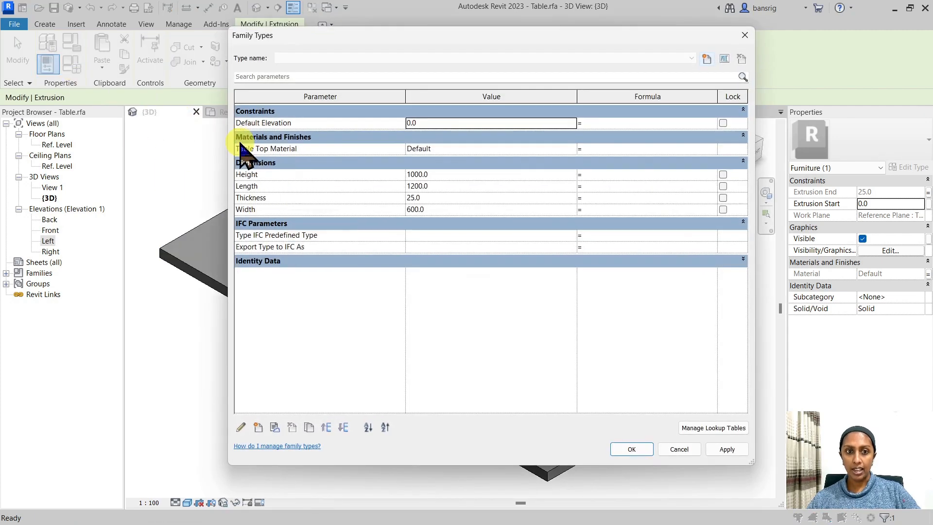
pyautogui.moveTo(249, 150)
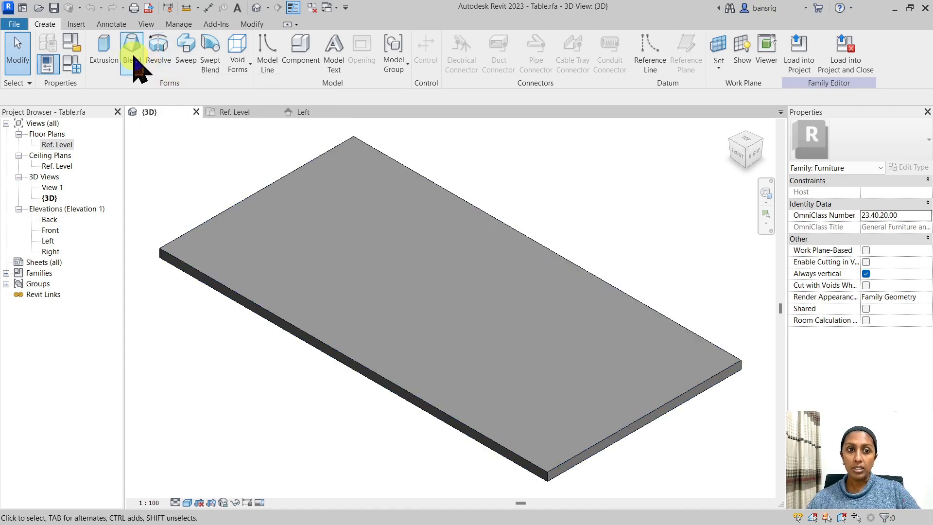
pyautogui.moveTo(131, 46)
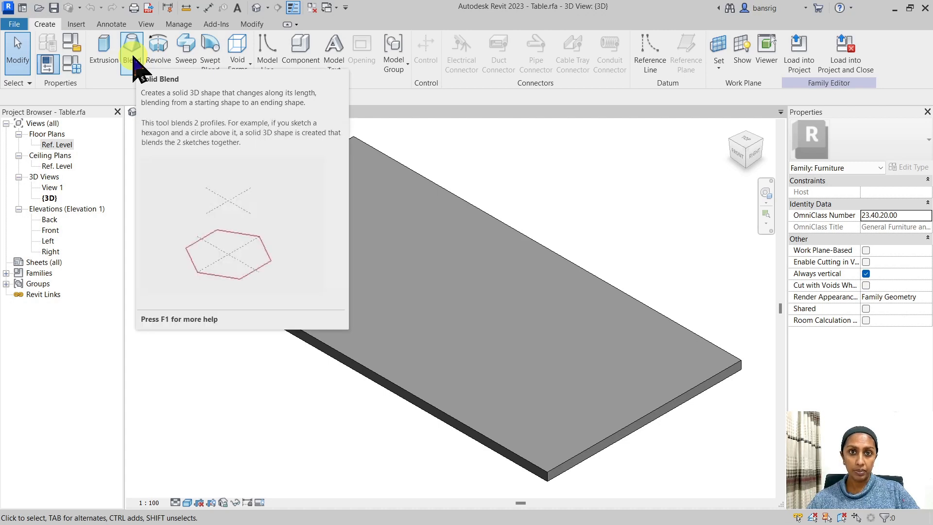
# Step: Open the Ref. Level floor plan showing the tabletop's Length and Width dimensions
pyautogui.doubleClick(56, 144)
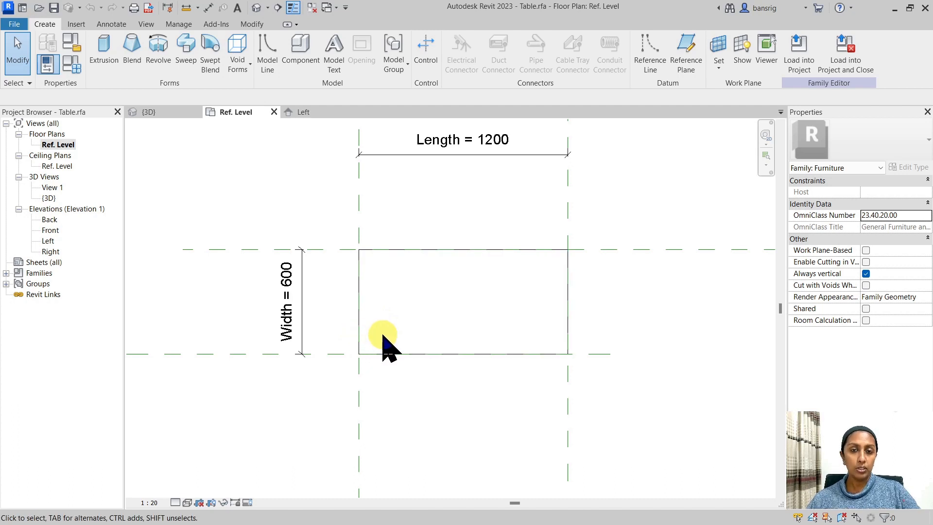
pyautogui.moveTo(415, 205)
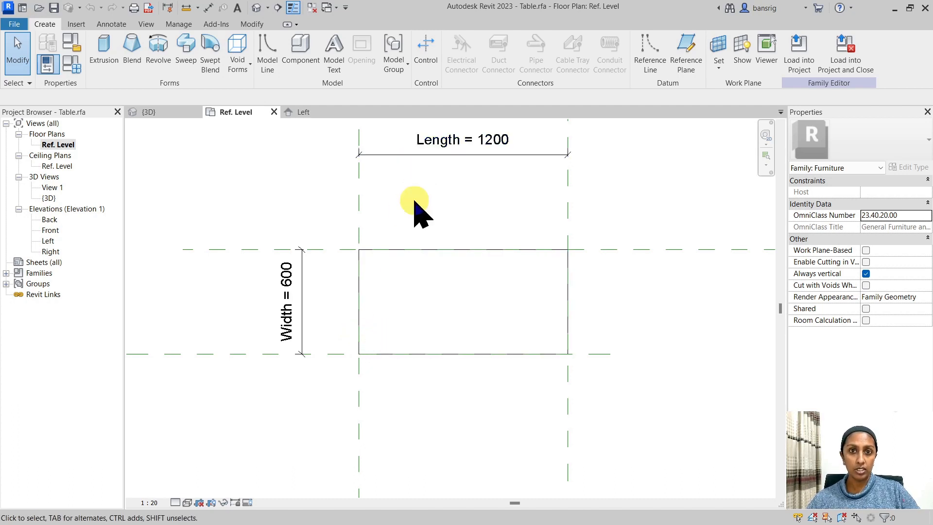
pyautogui.moveTo(411, 340)
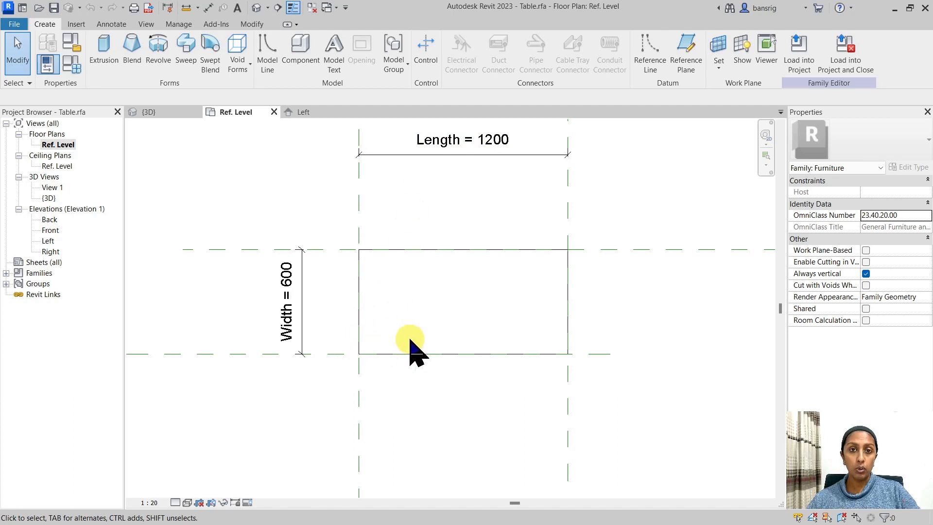
pyautogui.moveTo(380, 338)
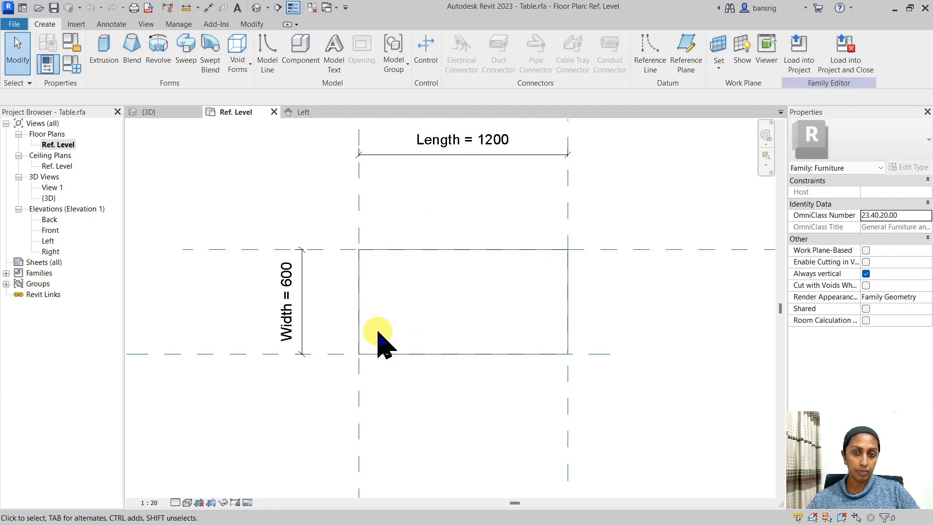
pyautogui.moveTo(432, 309)
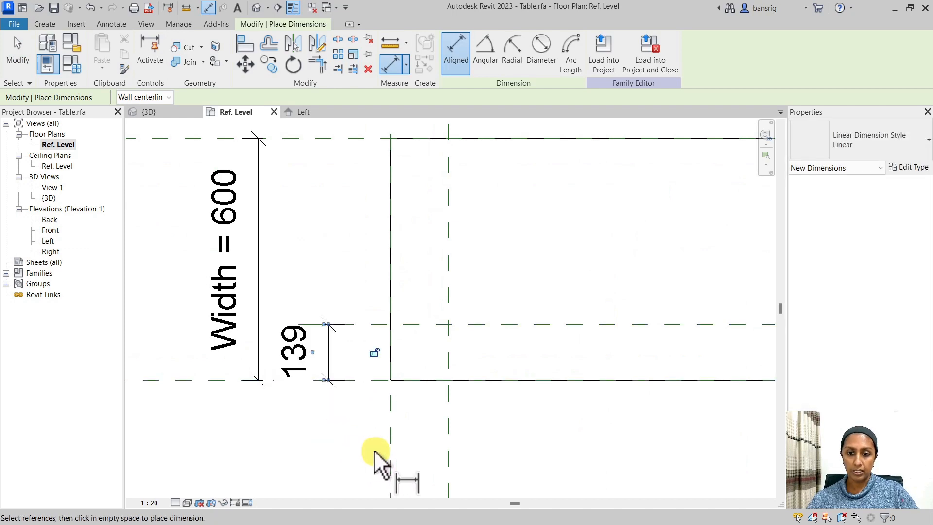
# Step: Dimension the leg reference planes at 100 inset from the tabletop edges
pyautogui.click(379, 455)
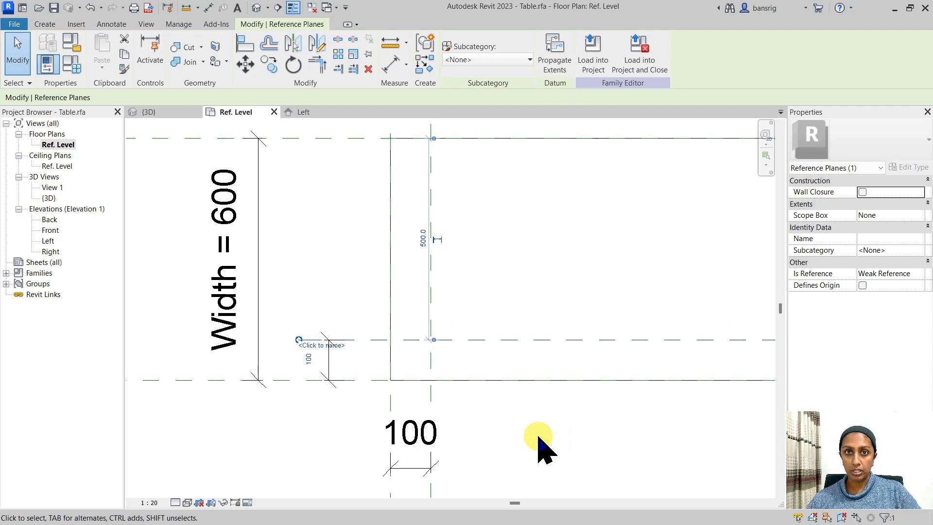
pyautogui.click(410, 434)
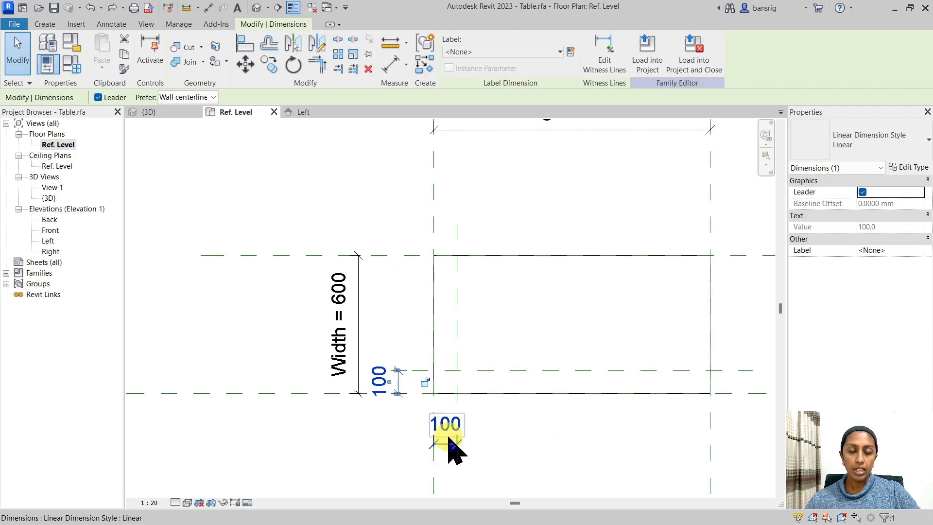
pyautogui.moveTo(452, 448)
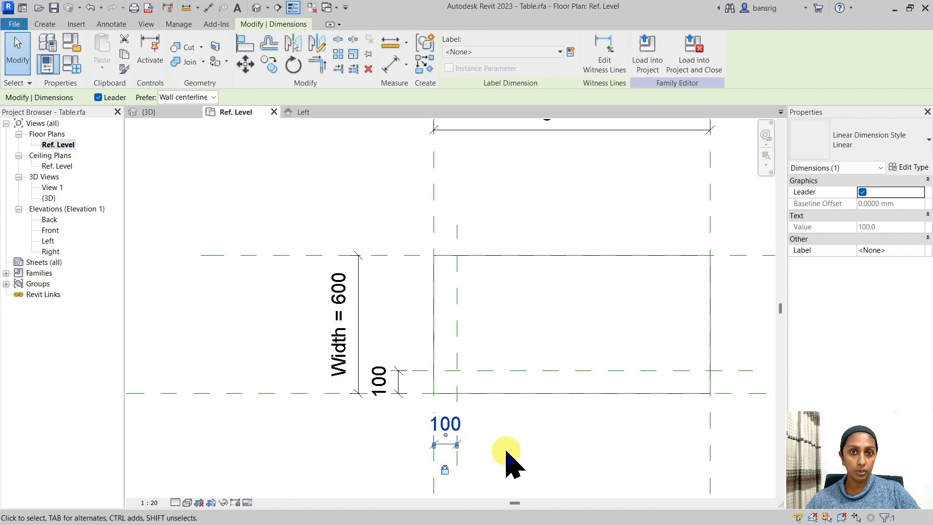
pyautogui.moveTo(456, 455)
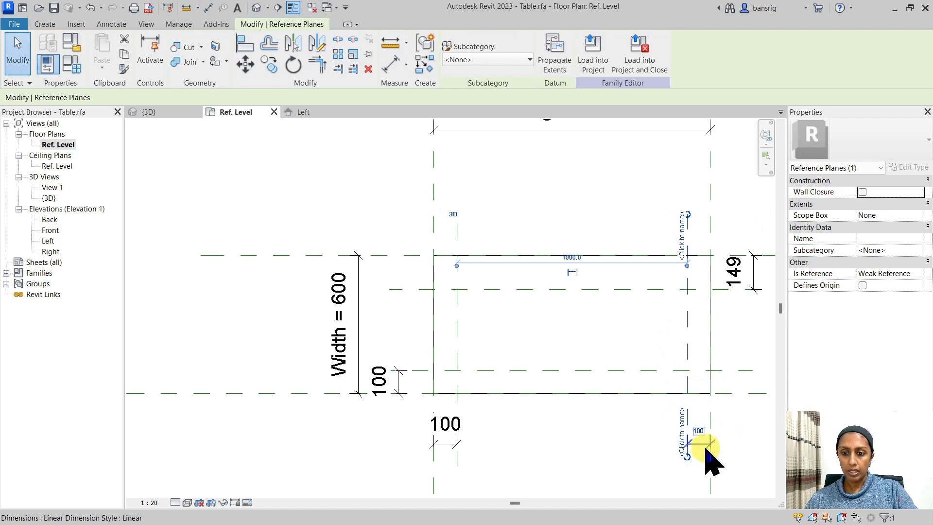
pyautogui.click(698, 444)
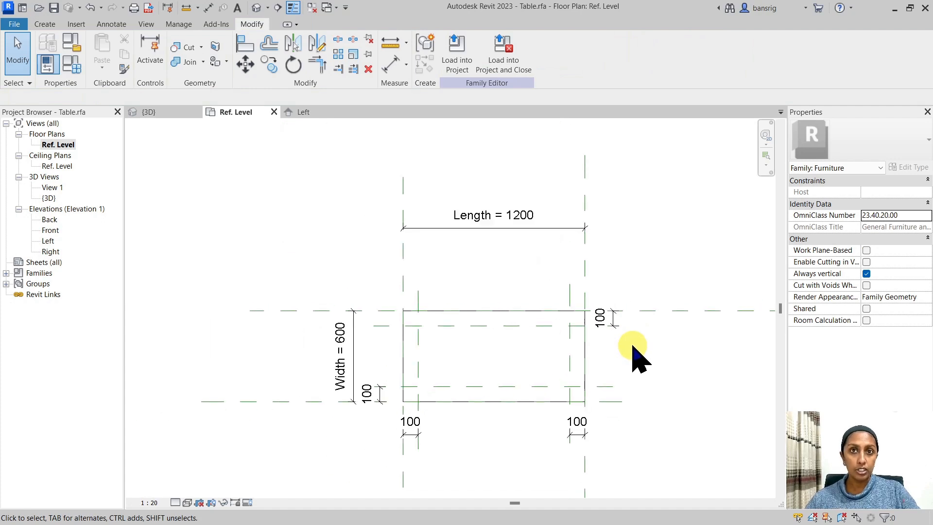
# Step: Flex the tabletop Length to 1500 and Width to 800 to test the 100 leg insets
pyautogui.click(493, 228)
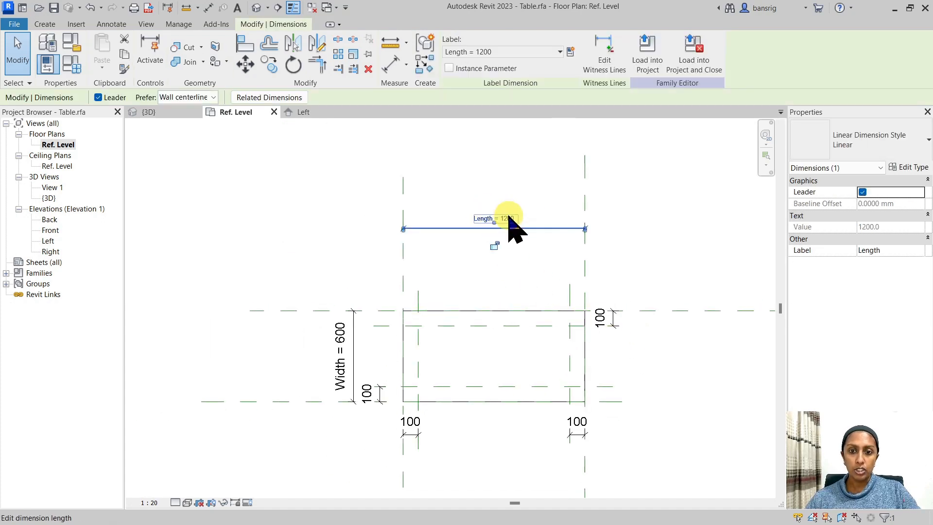
pyautogui.write('1500')
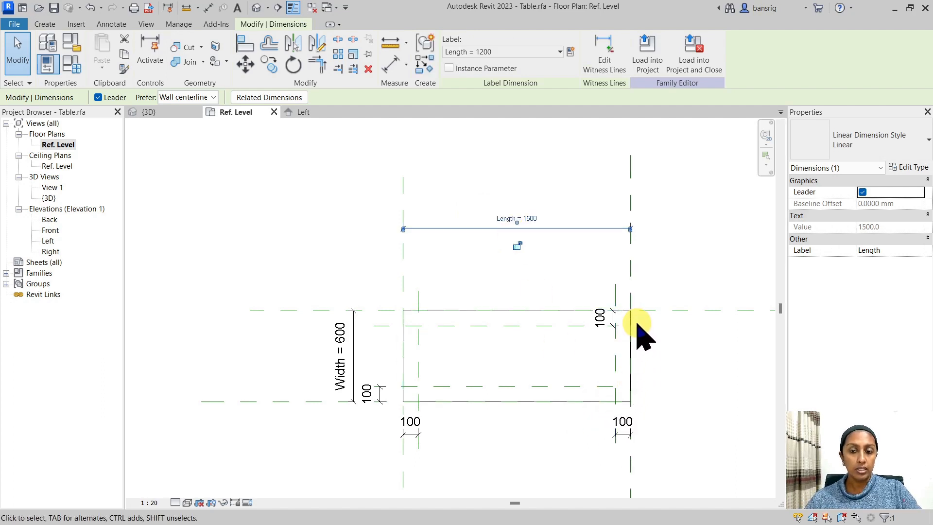
pyautogui.moveTo(623, 387)
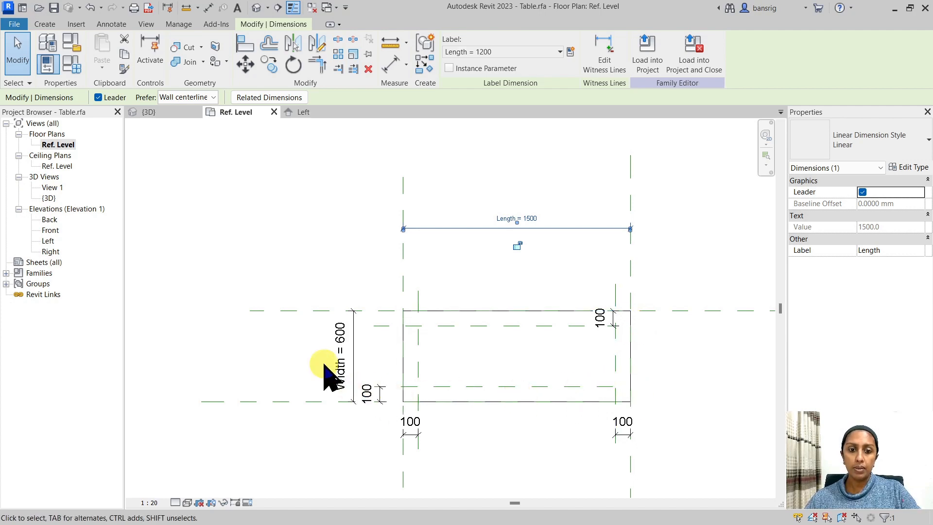
pyautogui.doubleClick(342, 347)
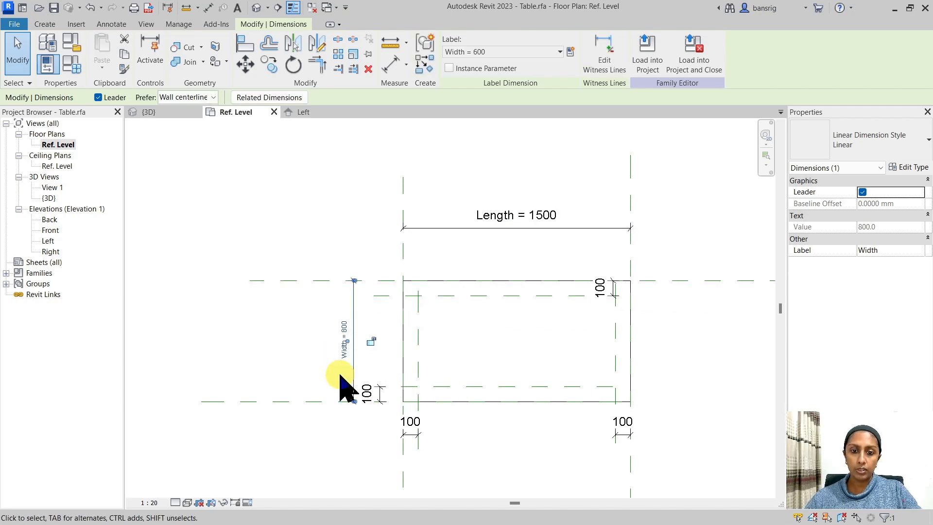
pyautogui.moveTo(385, 320)
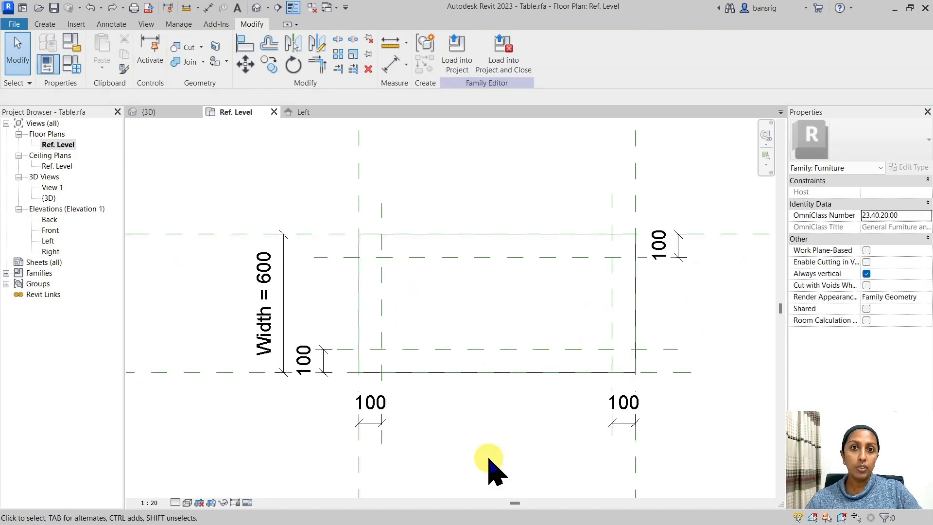
pyautogui.moveTo(37, 105)
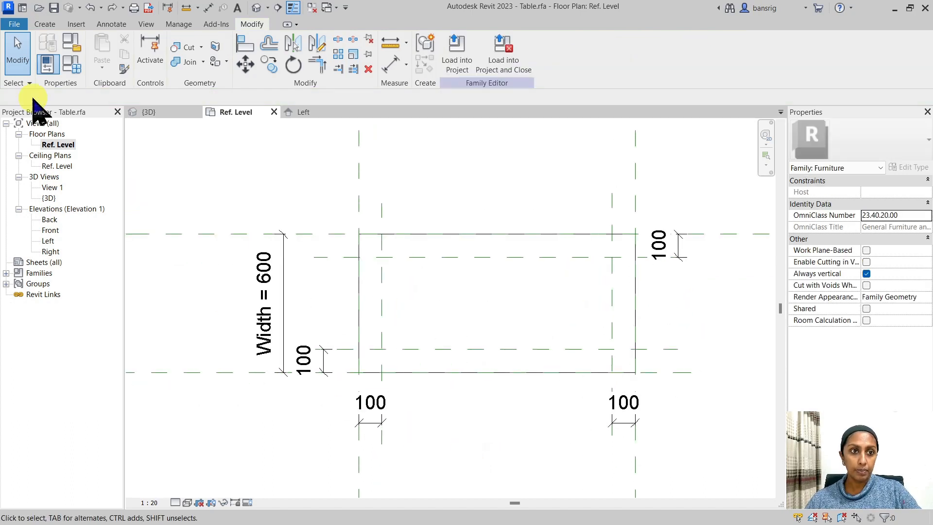
# Step: Start a Blend and sketch the leg's circular base at the corner plane intersection
pyautogui.click(45, 23)
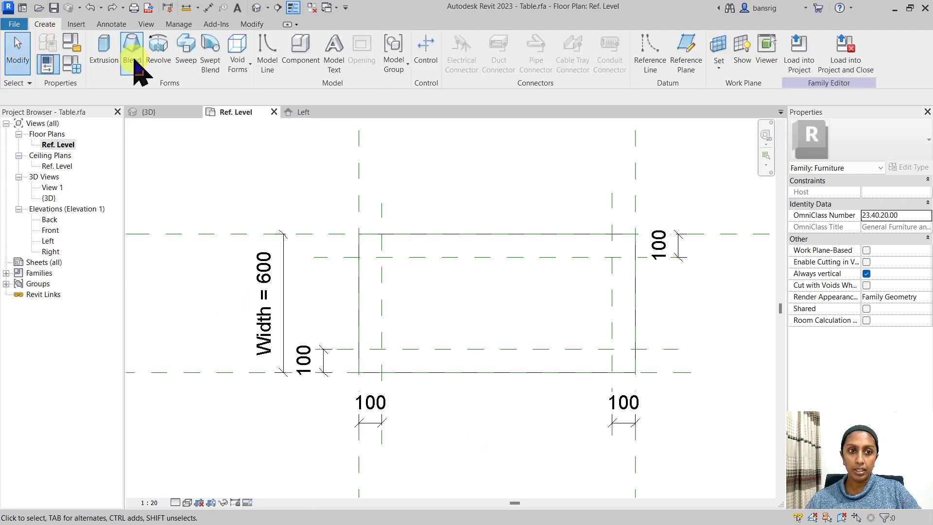
pyautogui.click(130, 47)
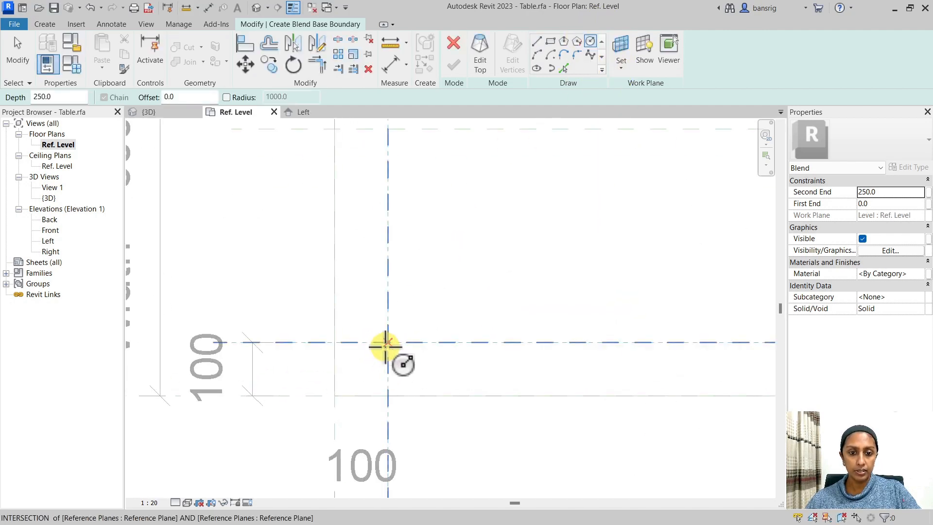
pyautogui.moveTo(387, 345); pyautogui.dragTo(428, 333)
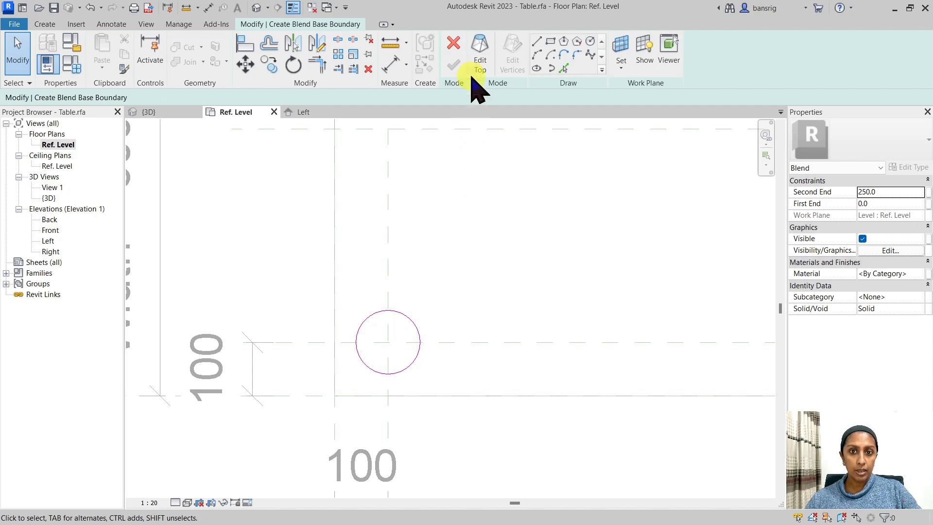
pyautogui.click(480, 43)
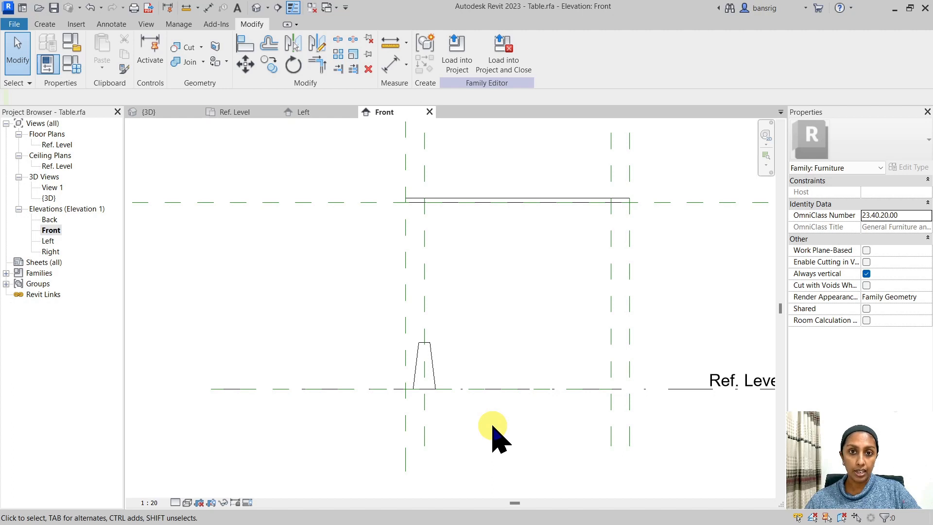
# Step: Test-stretch the leg's top grip to the tabletop underside in the Front elevation, then revert
pyautogui.click(424, 369)
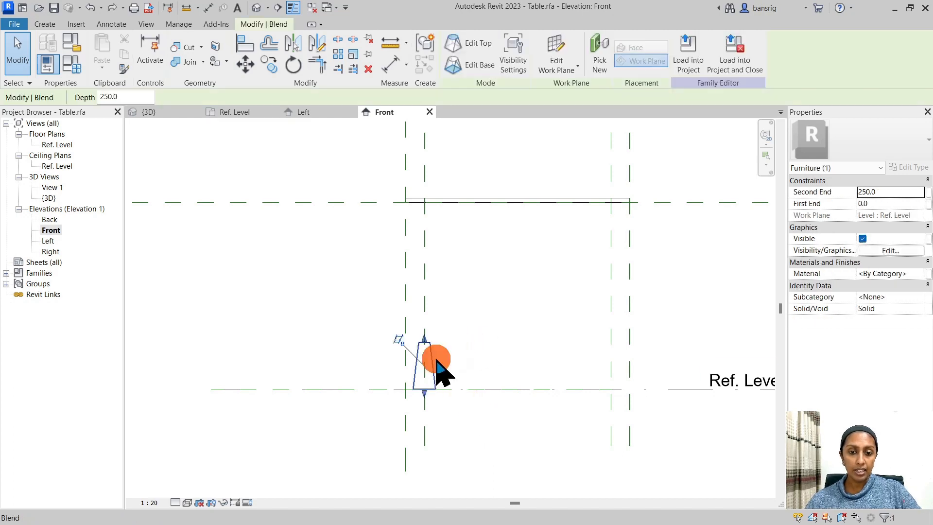
pyautogui.moveTo(438, 360); pyautogui.dragTo(426, 336)
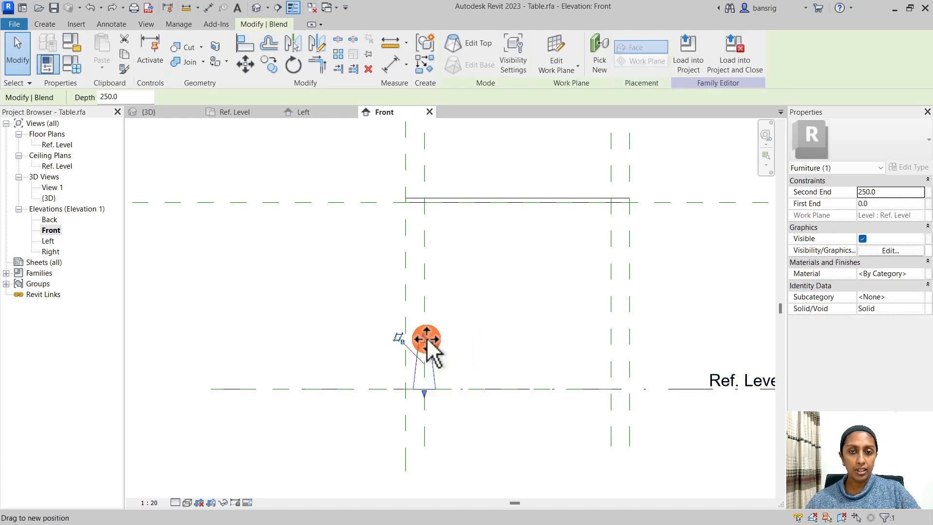
pyautogui.moveTo(426, 336); pyautogui.dragTo(426, 212)
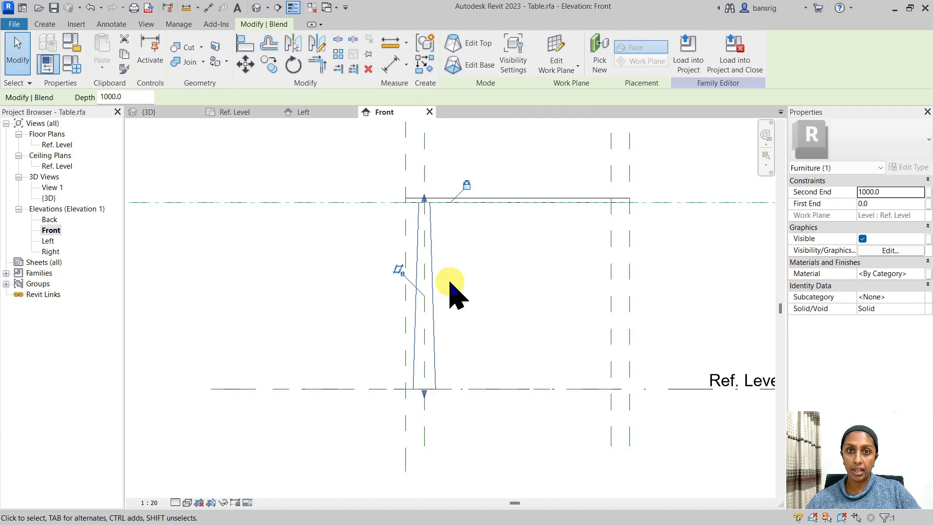
pyautogui.moveTo(512, 264)
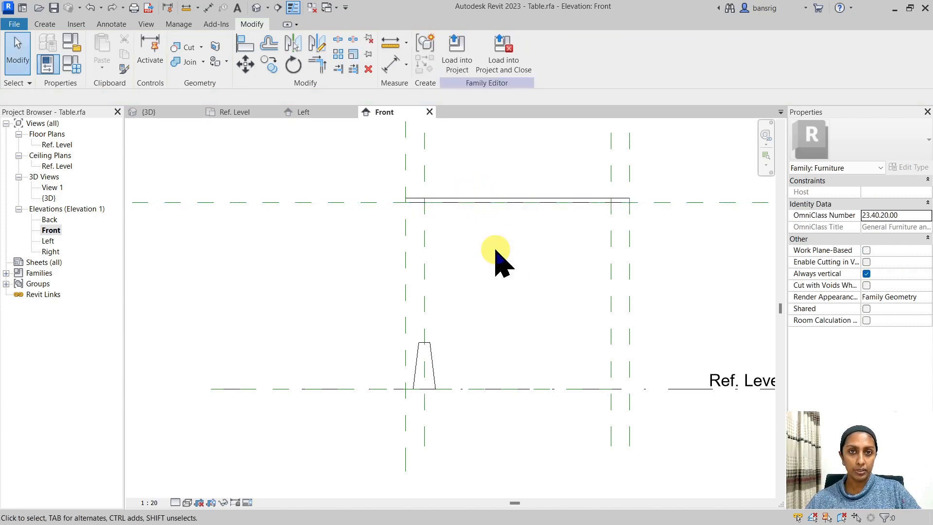
pyautogui.click(430, 360)
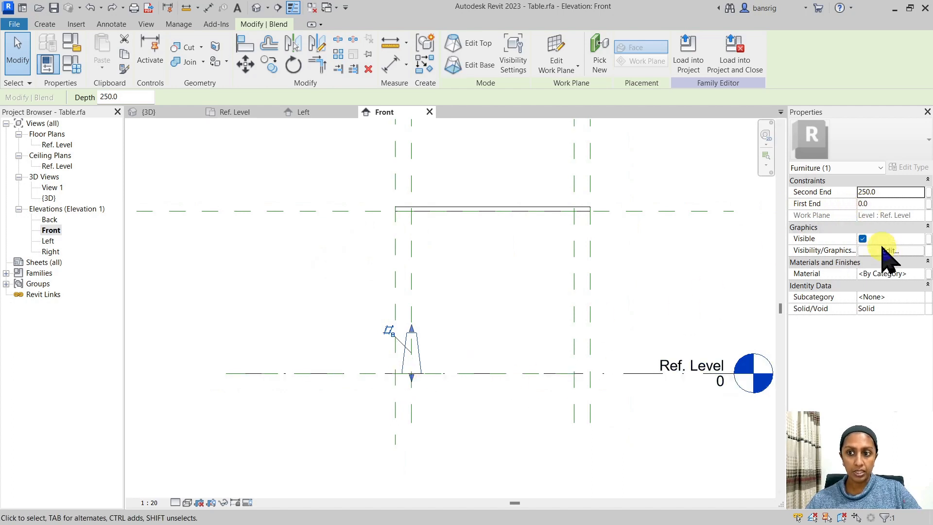
pyautogui.moveTo(535, 373)
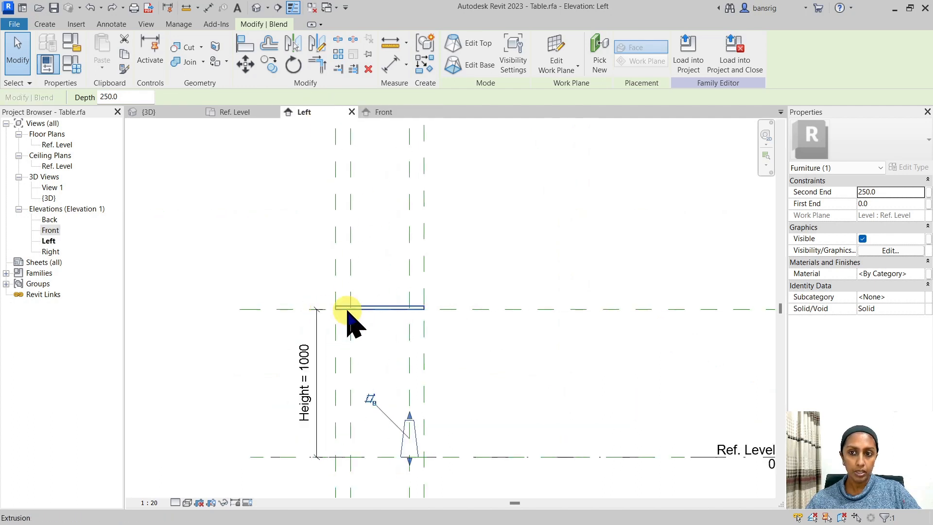
# Step: Associate the leg blend's Second End with the Height parameter
pyautogui.click(408, 444)
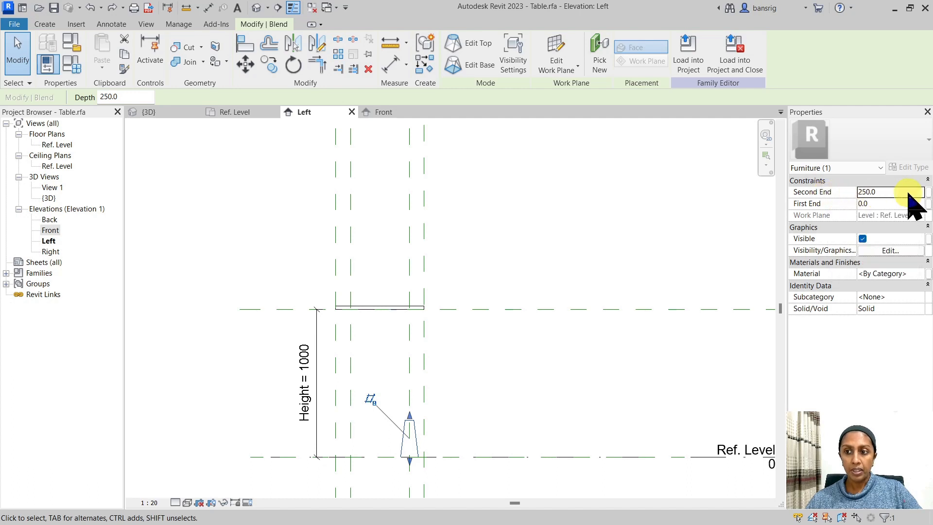
pyautogui.click(930, 191)
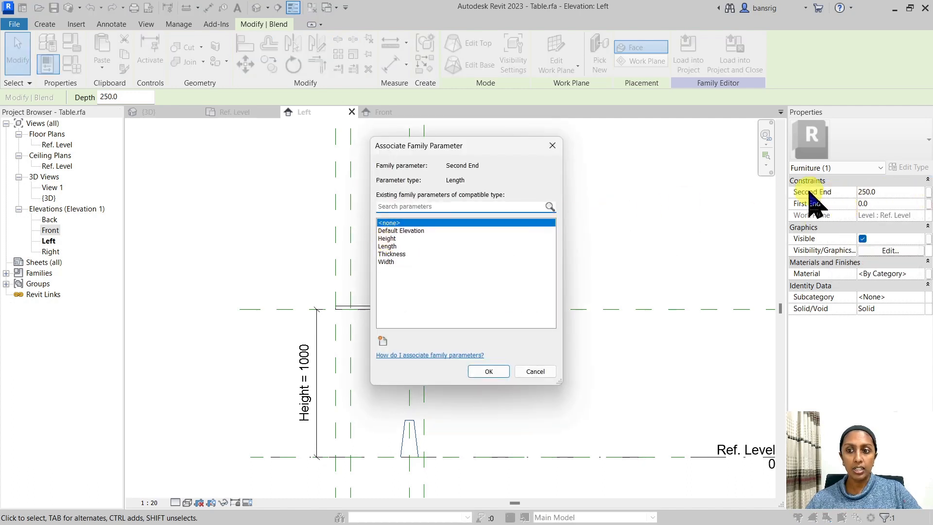
pyautogui.moveTo(442, 256)
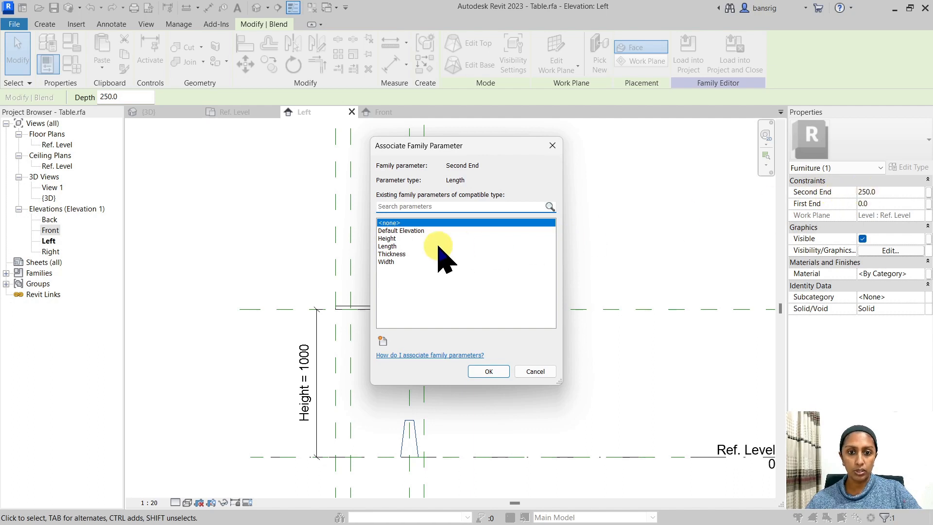
pyautogui.click(387, 238)
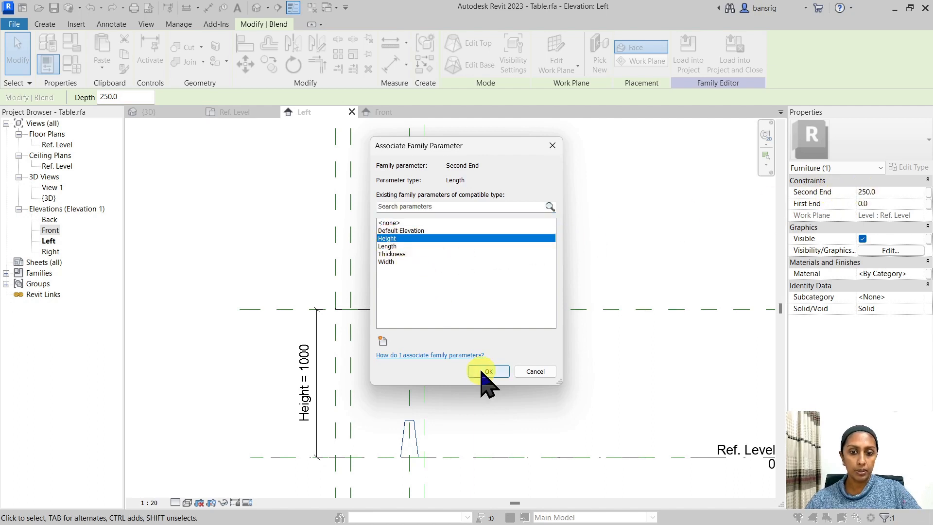
pyautogui.click(488, 371)
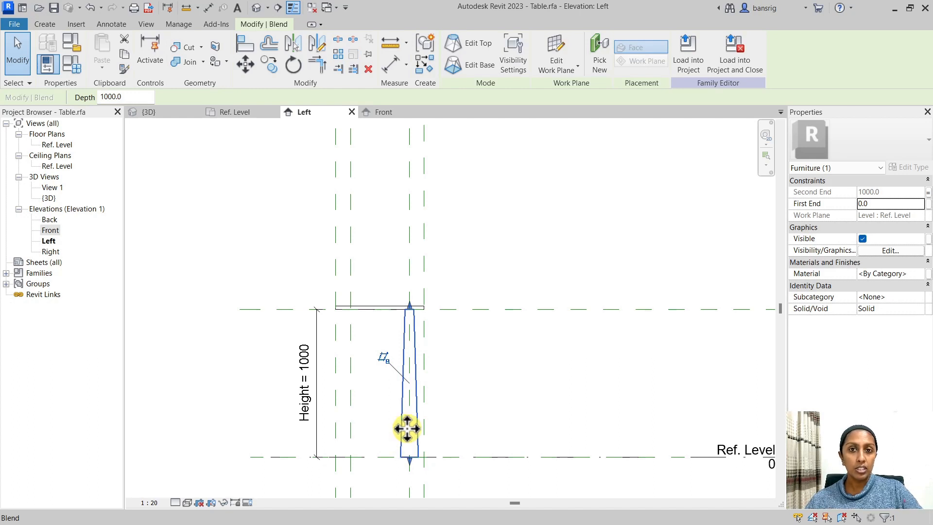
pyautogui.moveTo(407, 429)
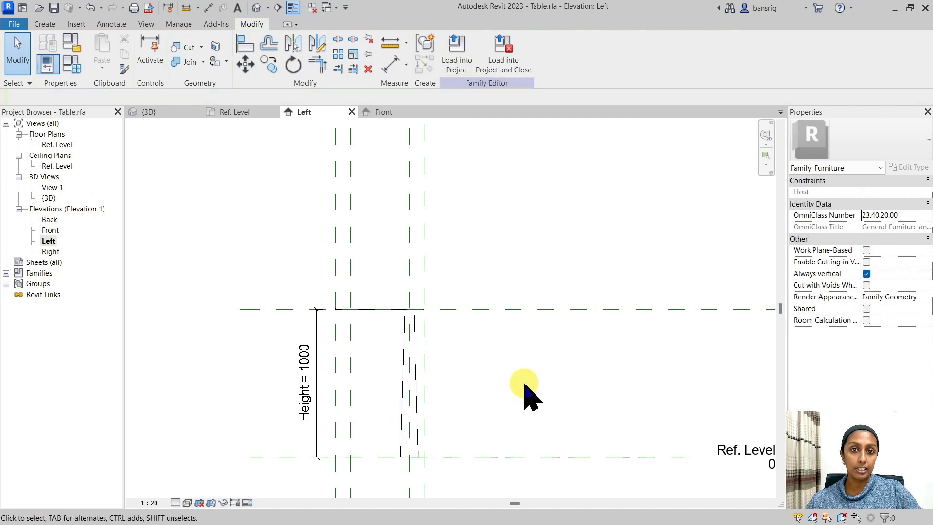
# Step: Flex the table Height to check the leg follows the tabletop underside at 1000
pyautogui.click(306, 395)
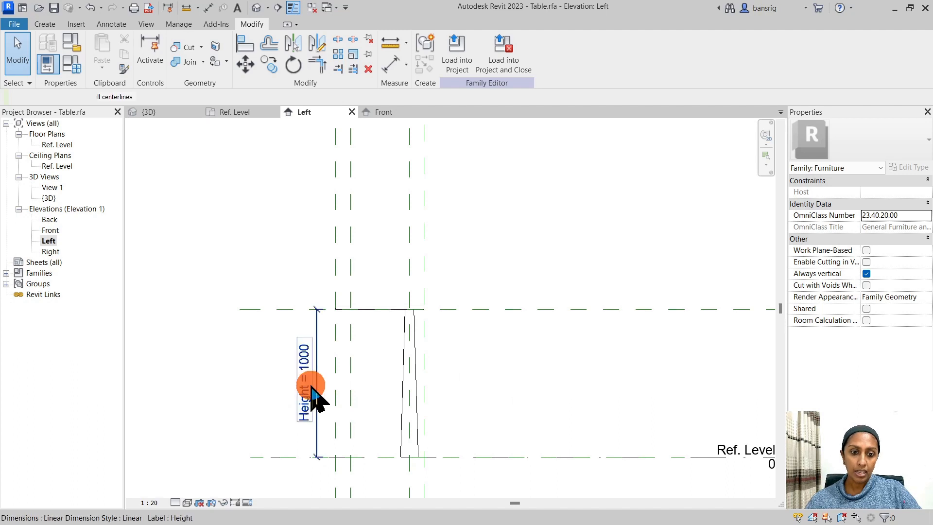
pyautogui.doubleClick(305, 384)
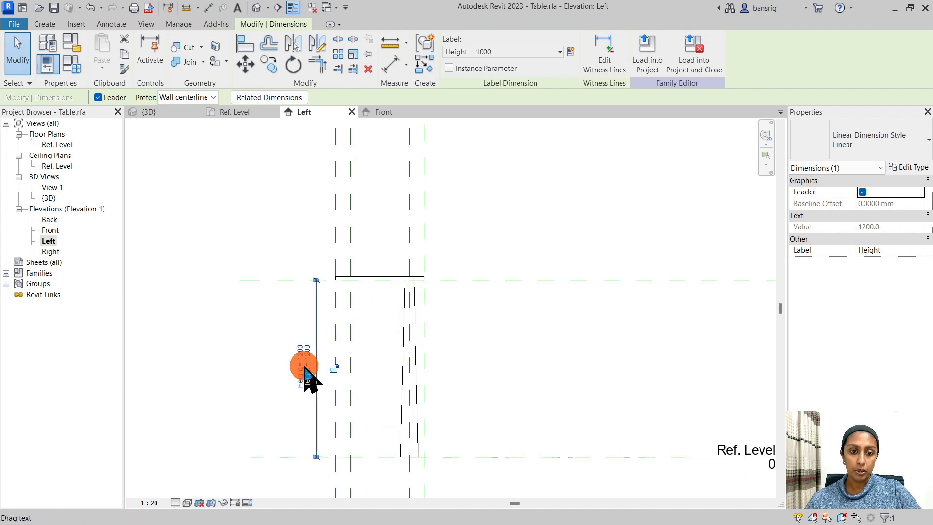
pyautogui.doubleClick(301, 365)
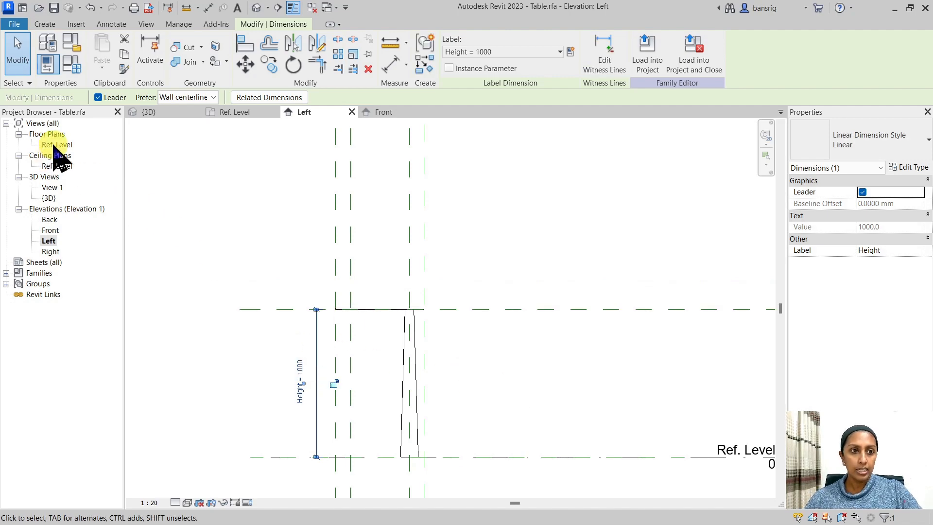
# Step: Radial-dimension the leg's base circle in Ref. Level and label it with new parameter Leg_BR
pyautogui.doubleClick(55, 144)
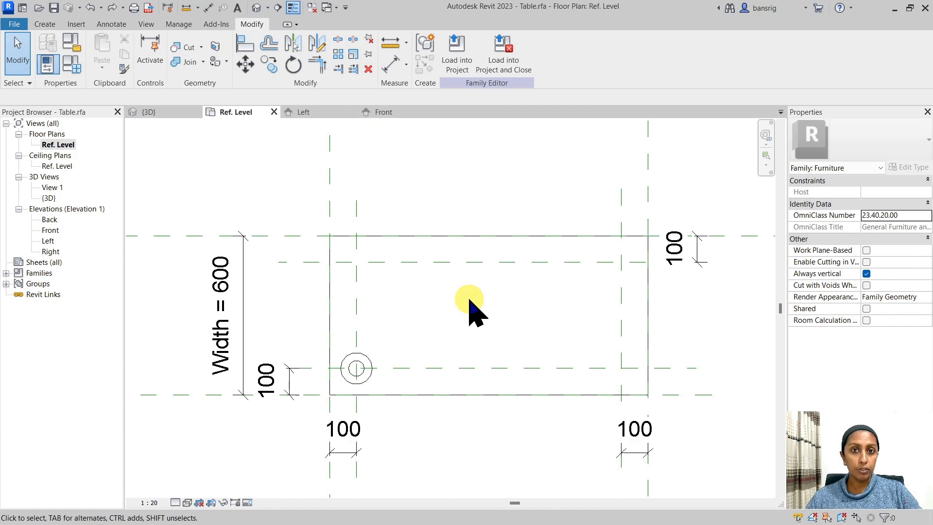
pyautogui.moveTo(629, 354)
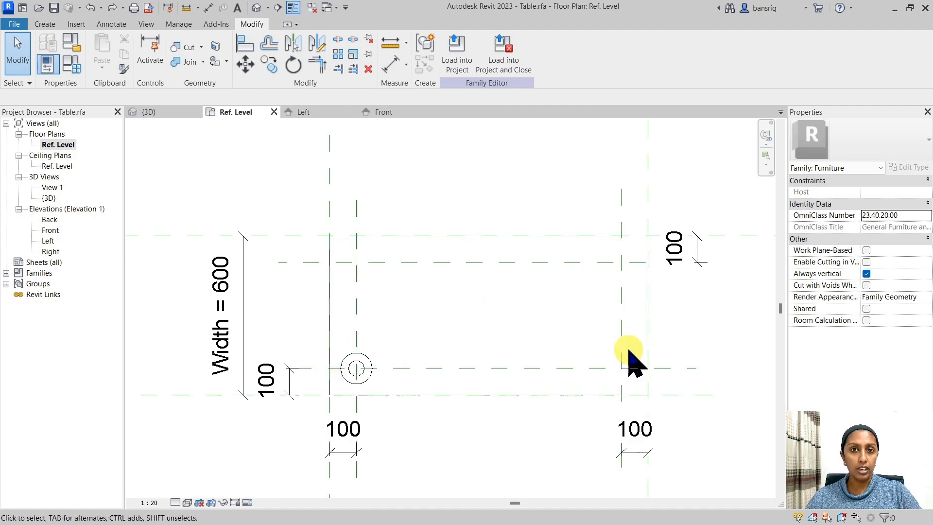
pyautogui.moveTo(407, 335)
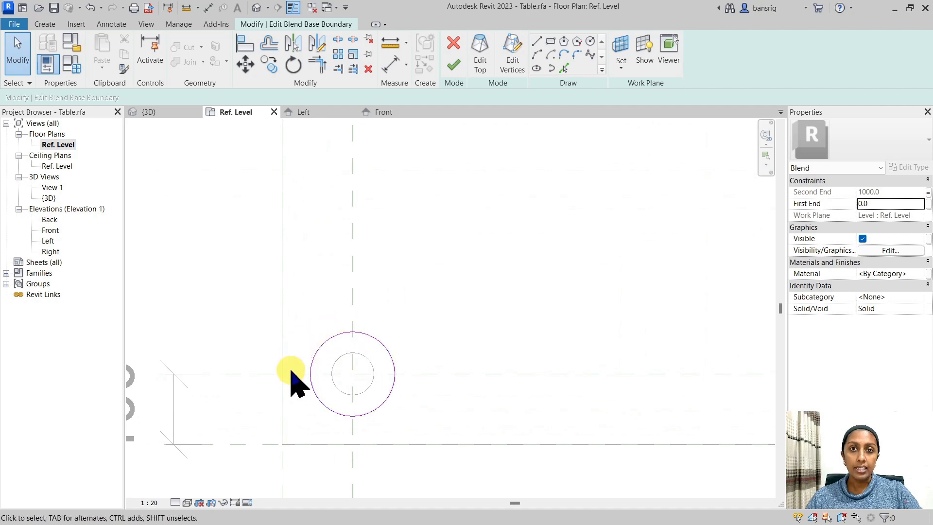
pyautogui.click(110, 23)
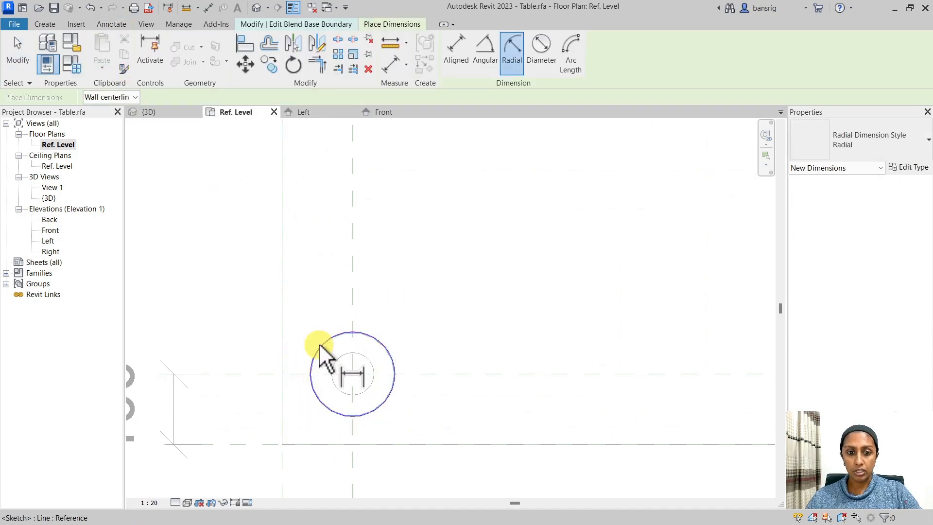
pyautogui.click(321, 358)
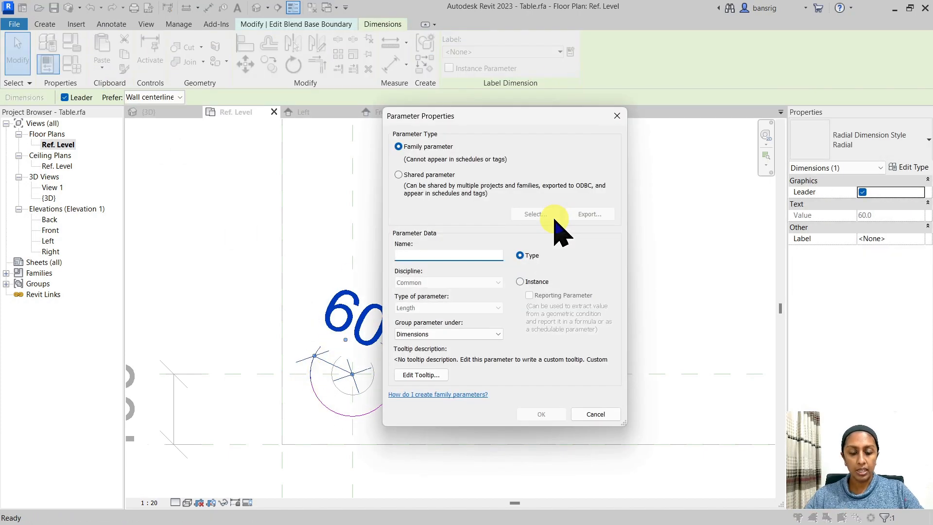
pyautogui.write('Leg_')
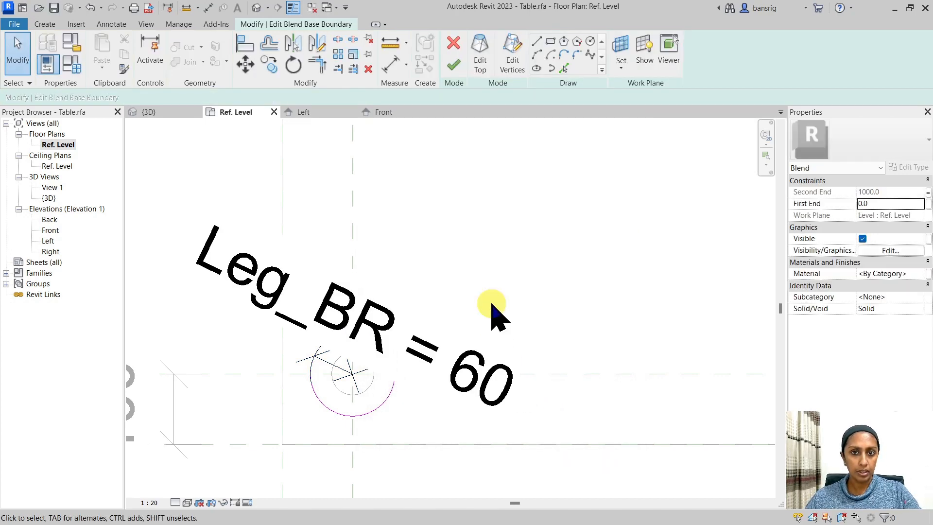
pyautogui.moveTo(480, 45)
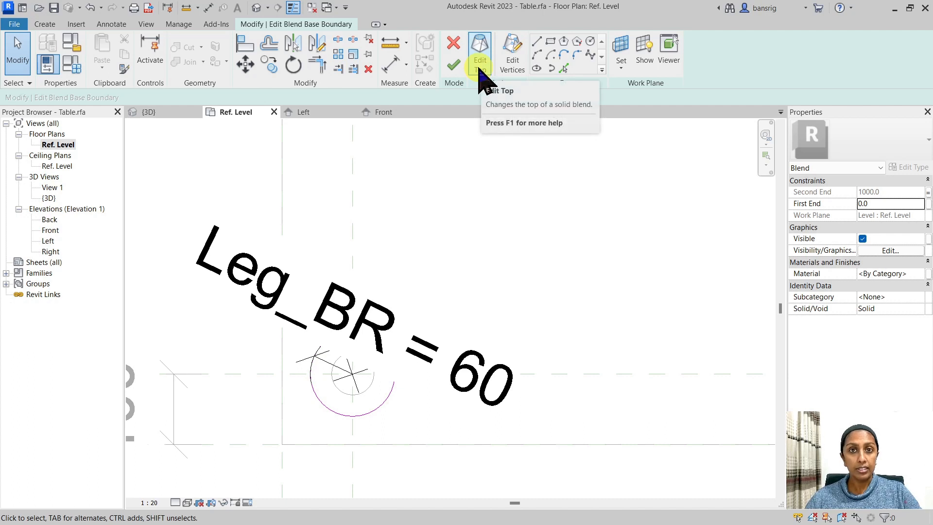
# Step: Dimension the leg's top circle and label it with new parameter Leg_TR
pyautogui.click(480, 44)
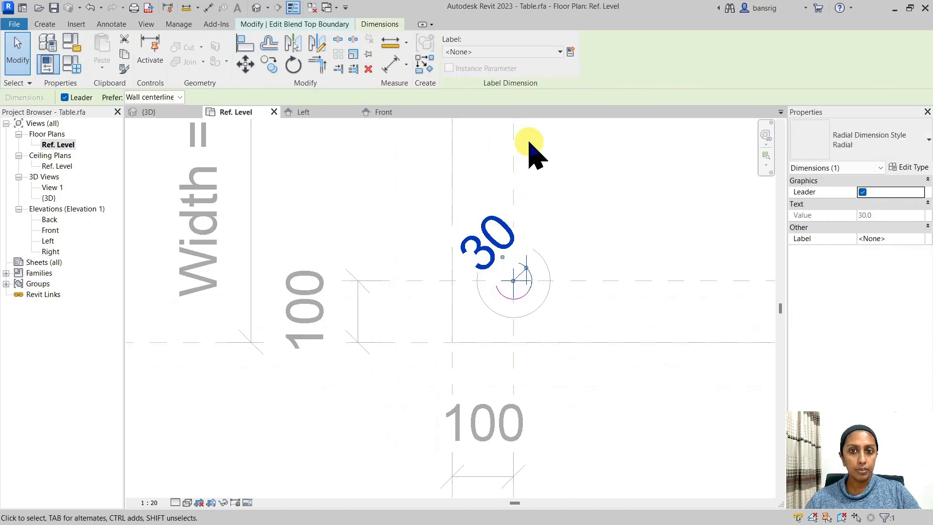
pyautogui.click(570, 52)
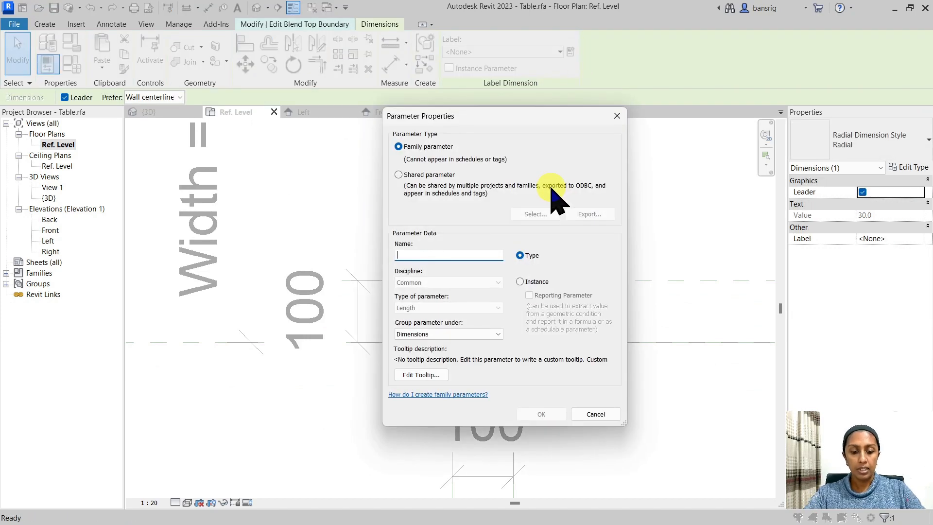
pyautogui.write('Leg_TR')
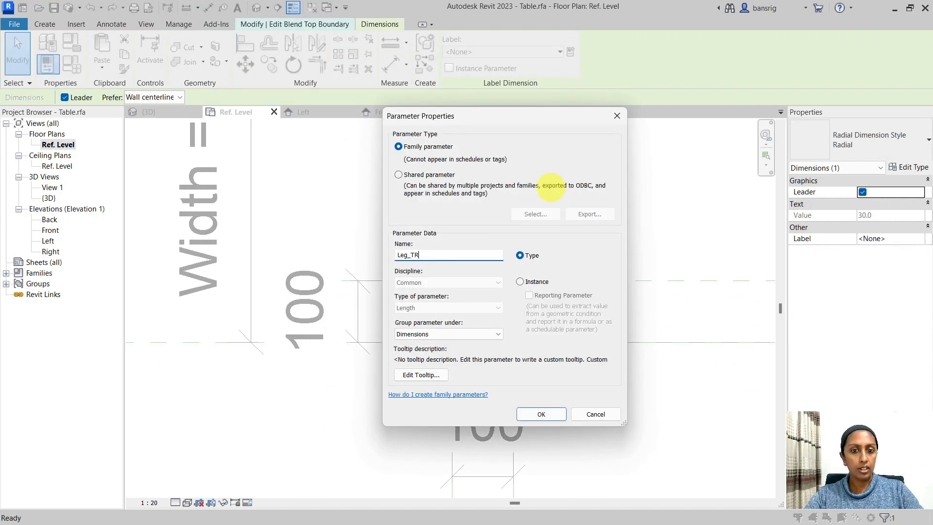
pyautogui.click(540, 415)
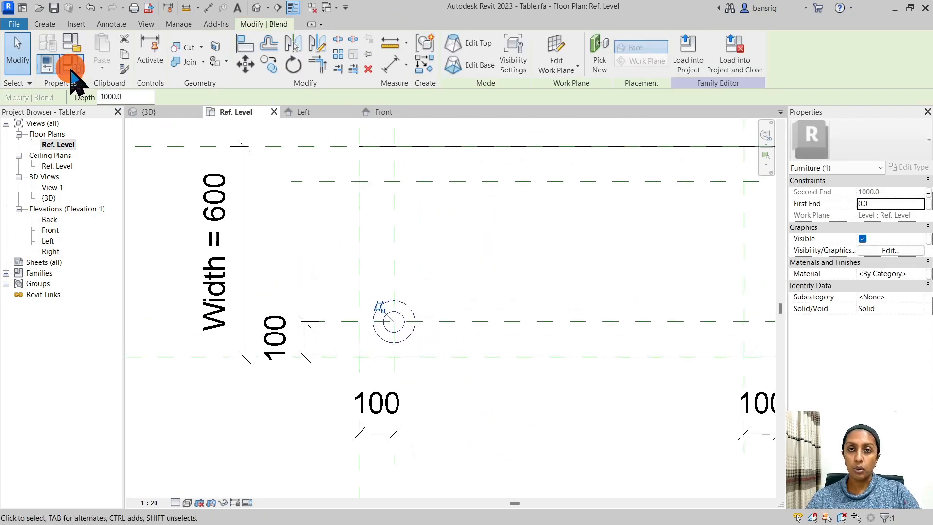
# Step: In Family Types set Leg_BR to 80 and Leg_TR to 40
pyautogui.click(75, 57)
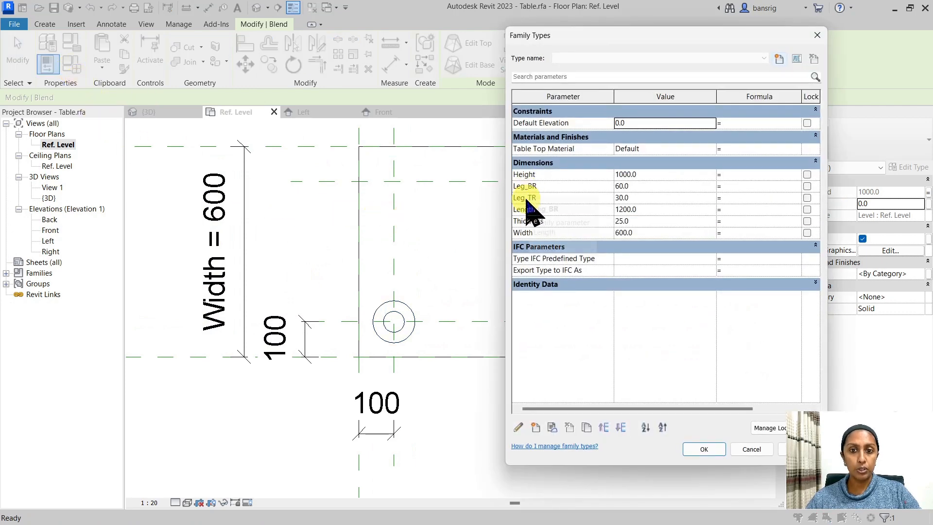
pyautogui.moveTo(351, 292)
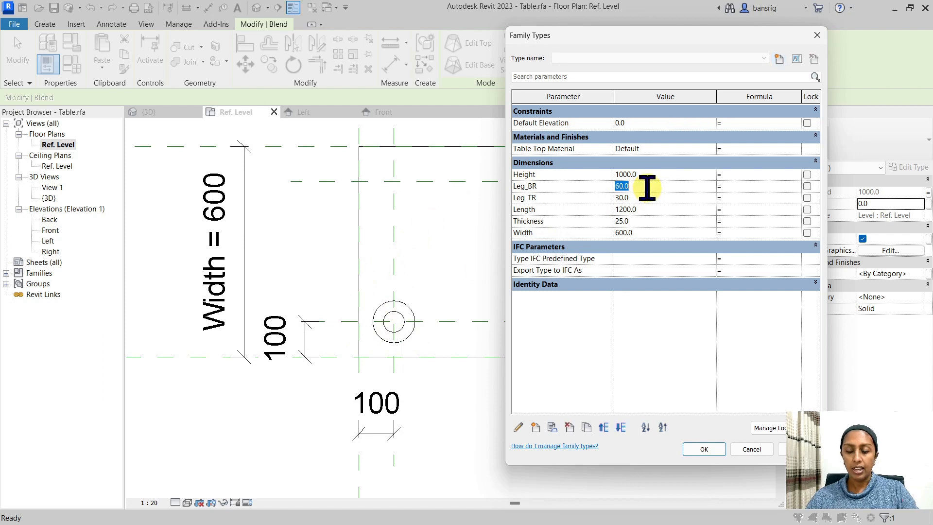
pyautogui.write('80')
pyautogui.click(665, 198)
pyautogui.write('40')
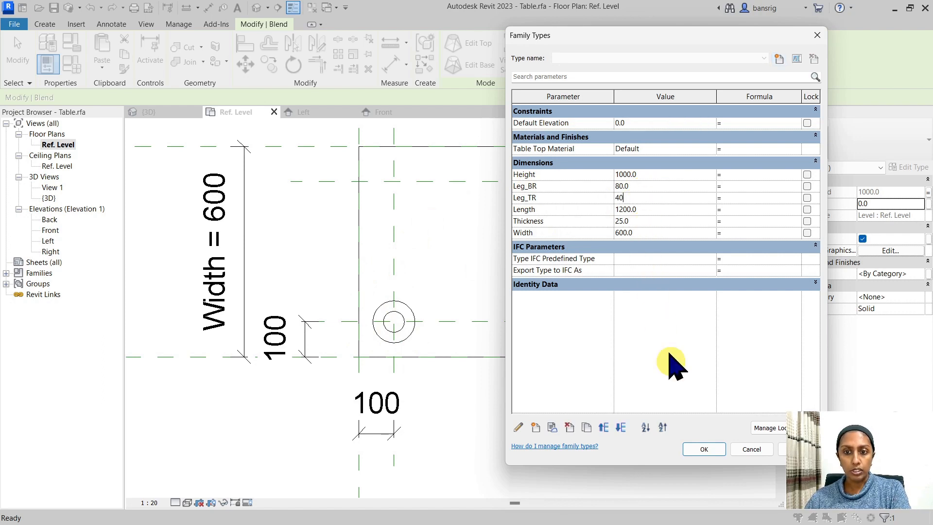
pyautogui.click(704, 449)
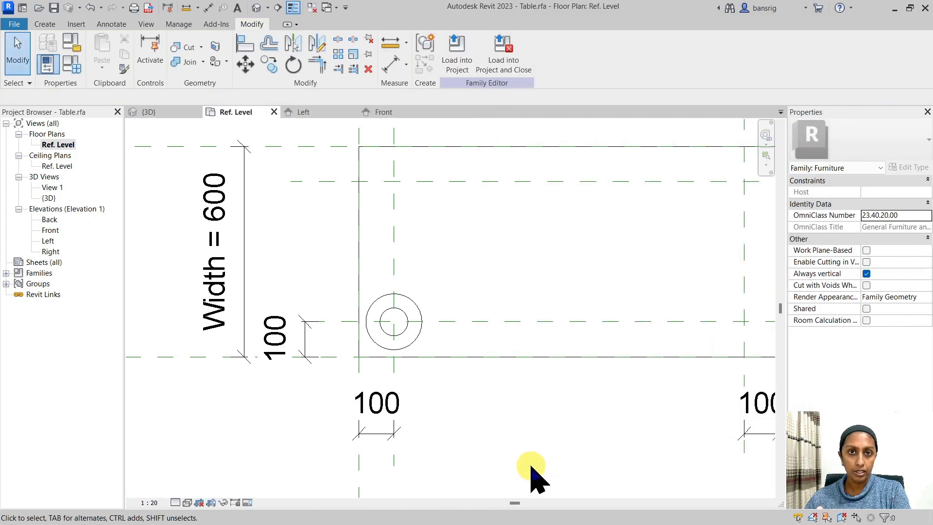
pyautogui.moveTo(530, 471)
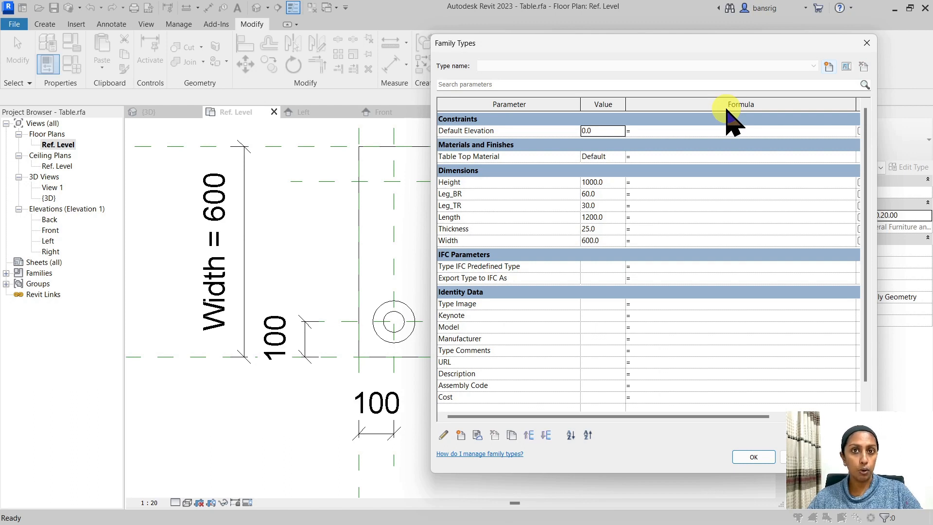
pyautogui.moveTo(646, 217)
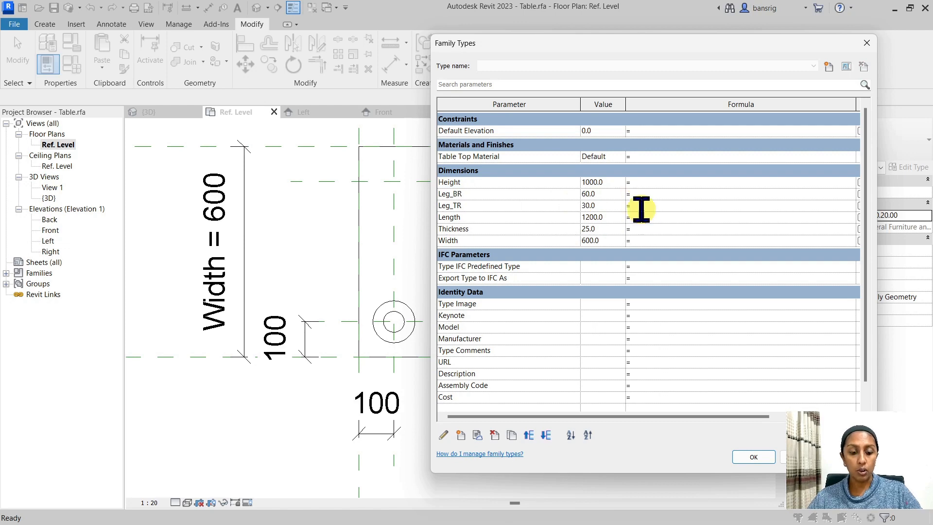
# Step: Drive Leg_TR by formula Leg_BR / 2 and set Leg_BR to 65, giving Leg_TR 32.5
pyautogui.write('Leg_BR / 2')
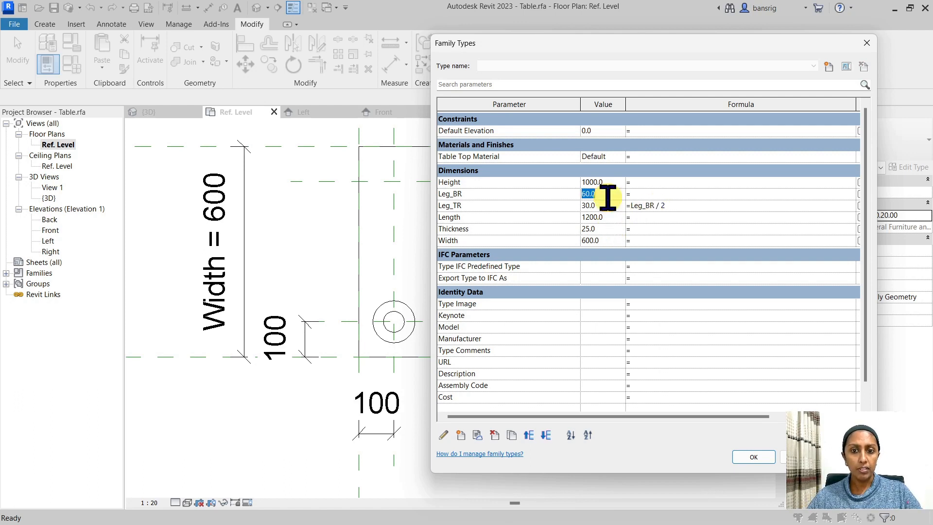
pyautogui.write('80')
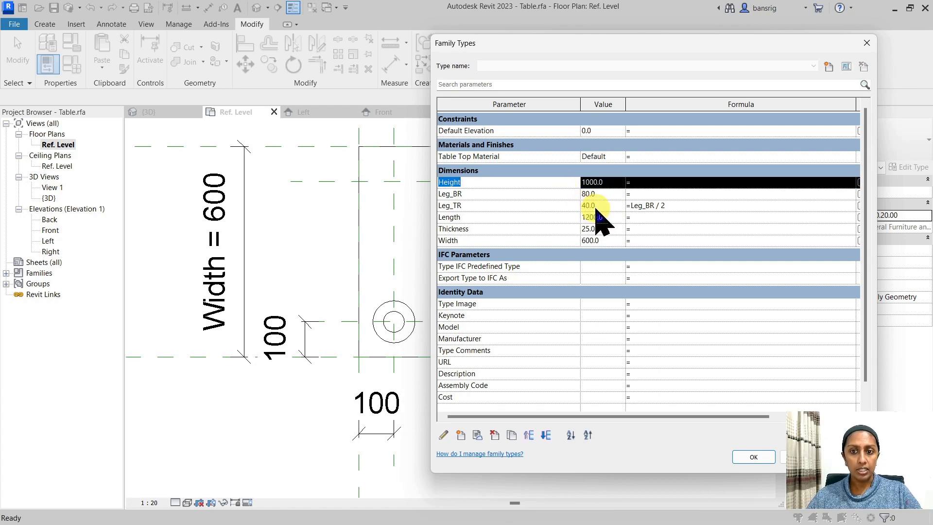
pyautogui.click(596, 206)
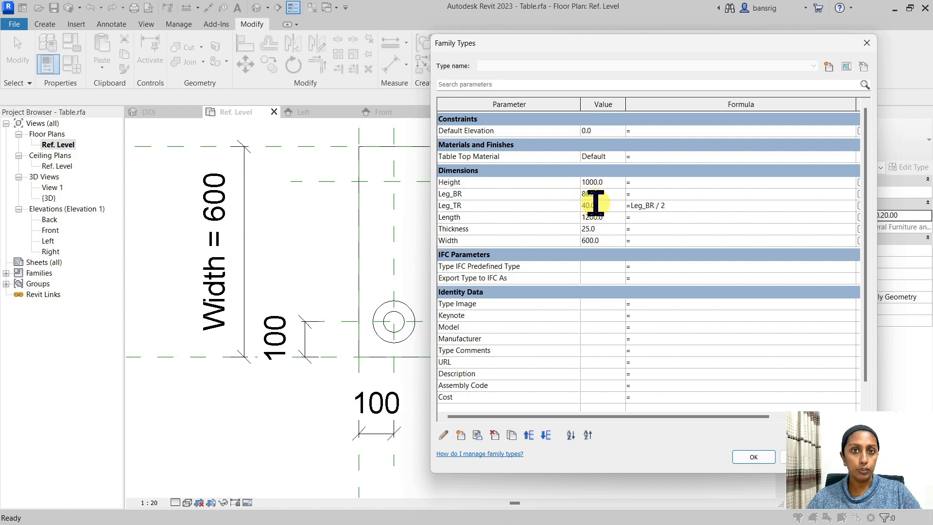
pyautogui.click(599, 193)
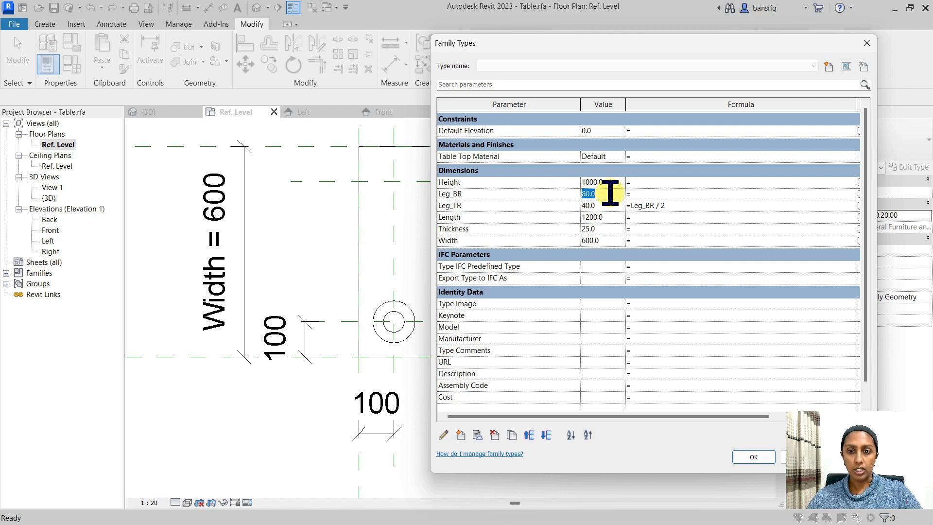
pyautogui.write('65')
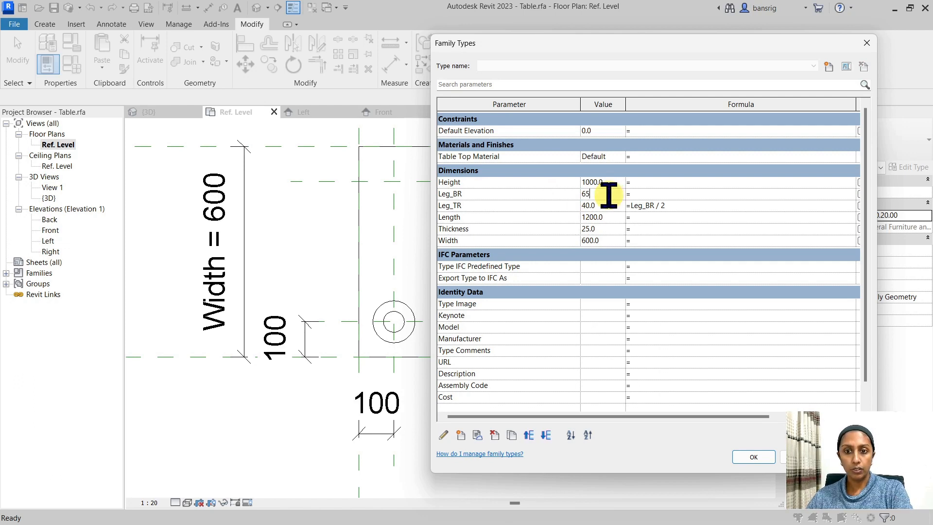
pyautogui.click(599, 206)
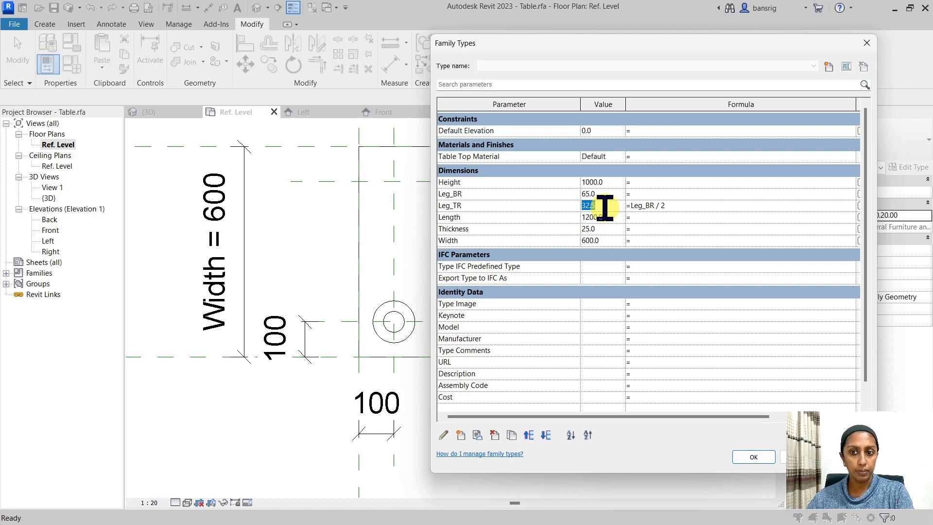
pyautogui.click(754, 457)
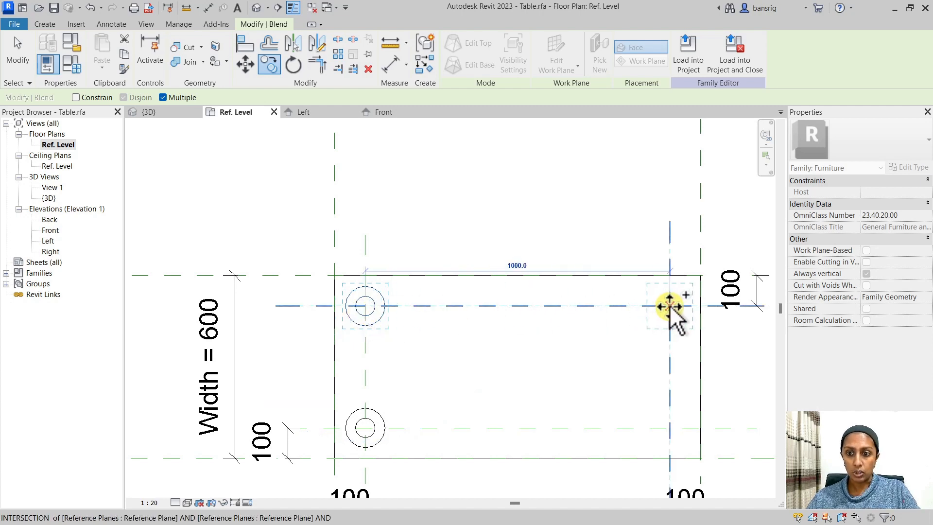
# Step: Align the leg to the plane intersection and flex the table to 1500 by 800 at height 1200
pyautogui.moveTo(670, 306); pyautogui.dragTo(670, 427)
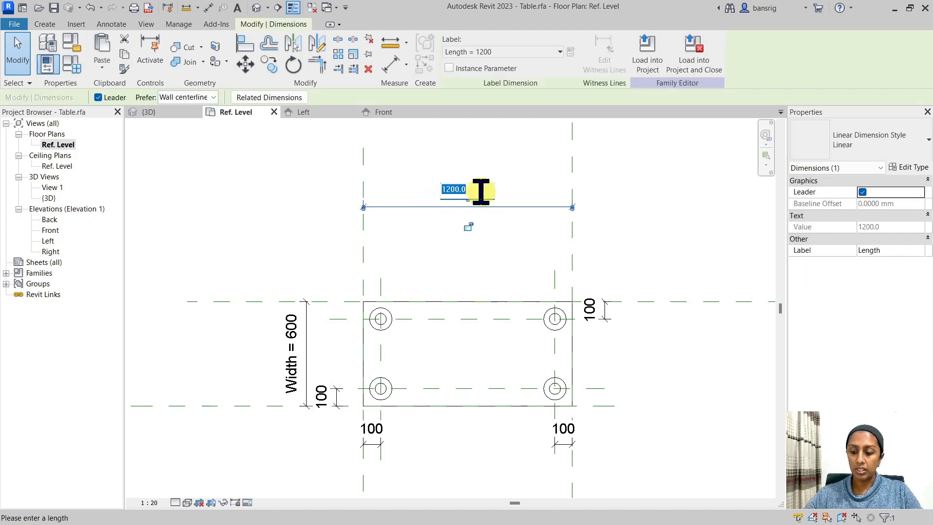
pyautogui.write('1500')
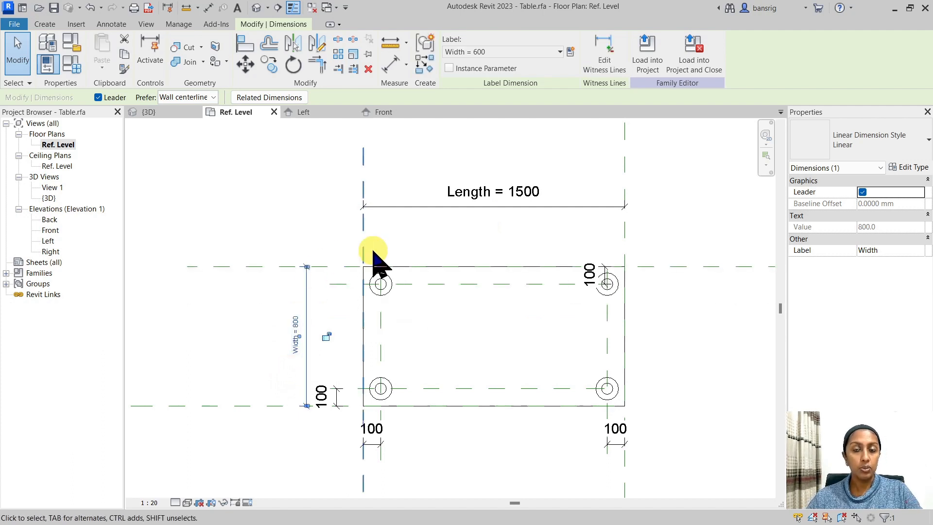
pyautogui.moveTo(573, 307)
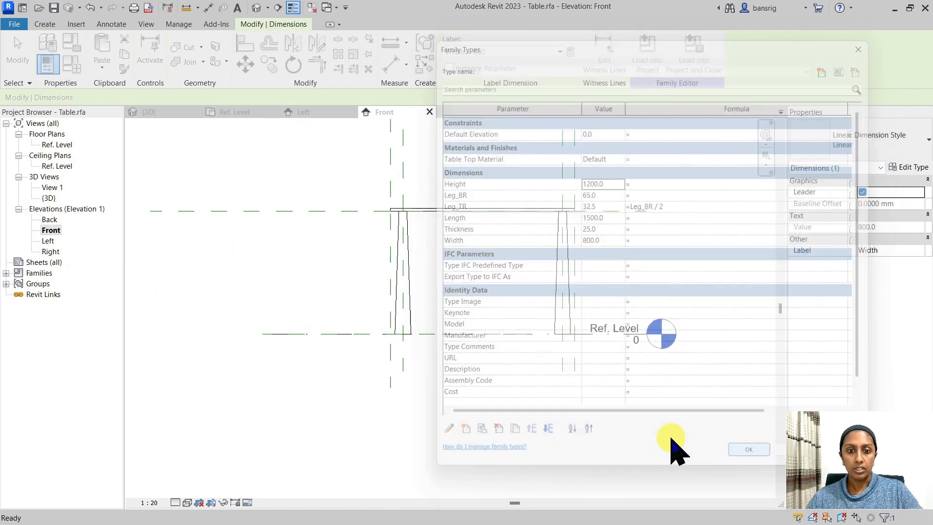
pyautogui.click(748, 449)
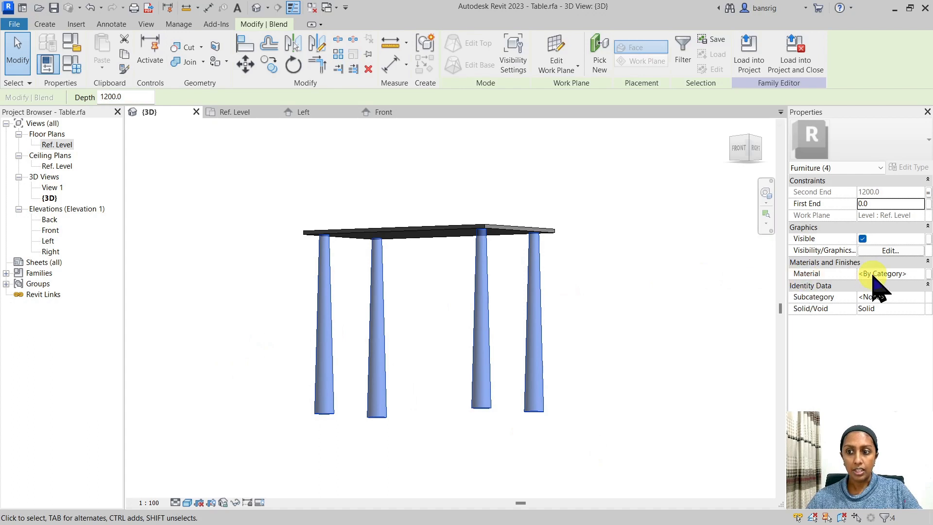
pyautogui.moveTo(928, 282)
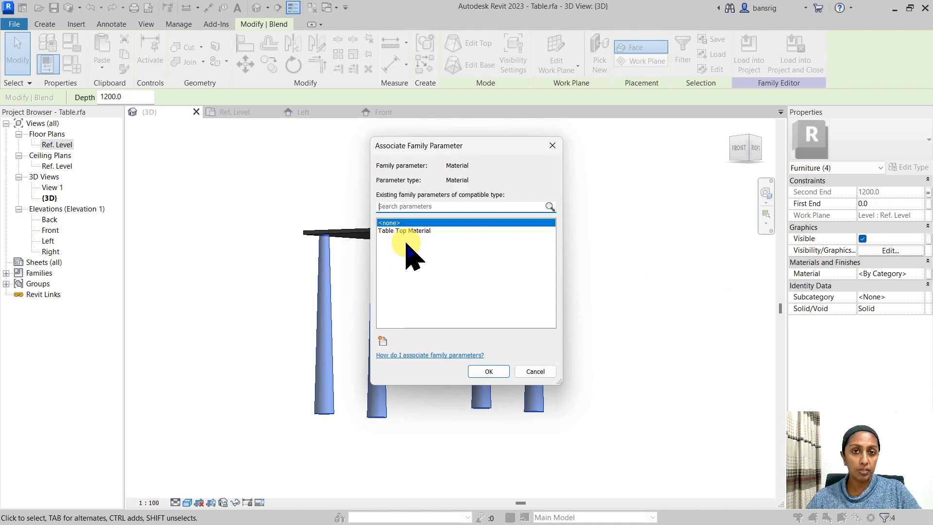
# Step: Associate the leg blends' material with a new Leg_Material type parameter
pyautogui.click(404, 231)
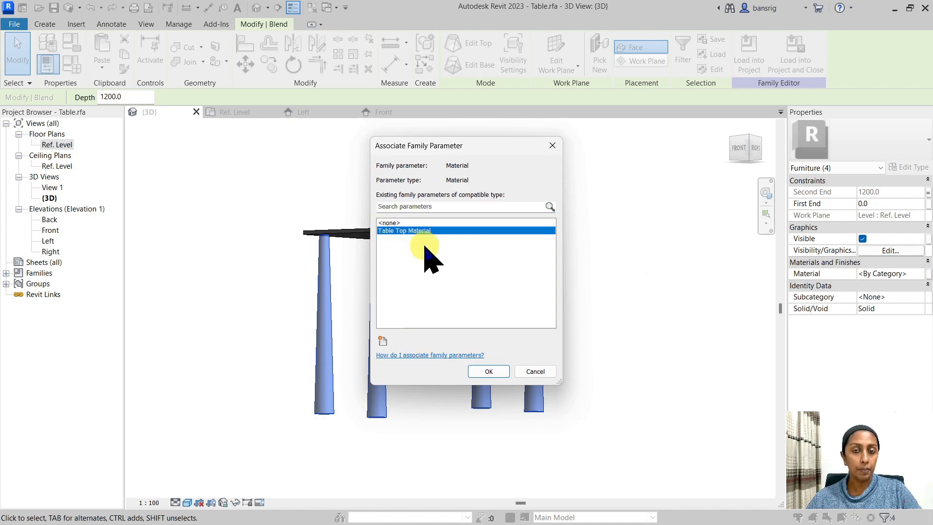
pyautogui.click(383, 341)
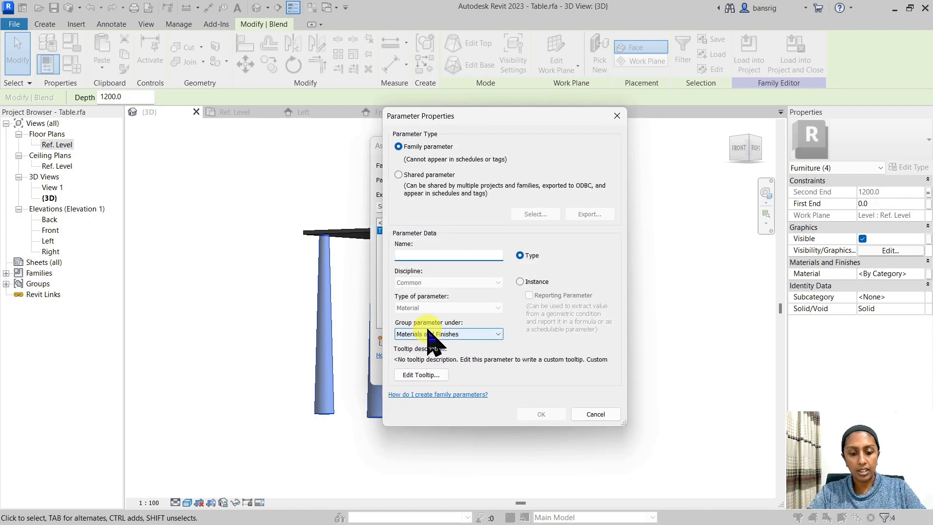
pyautogui.write('Leg_Material')
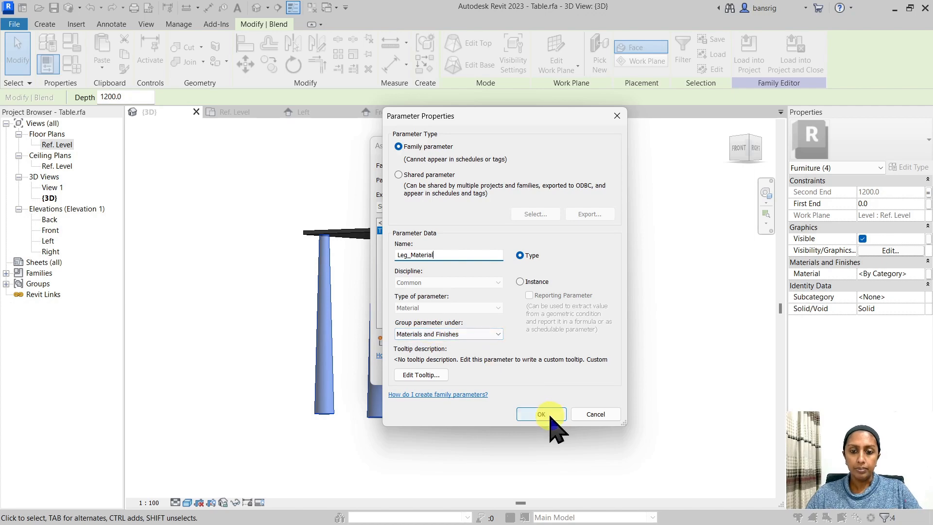
pyautogui.click(541, 414)
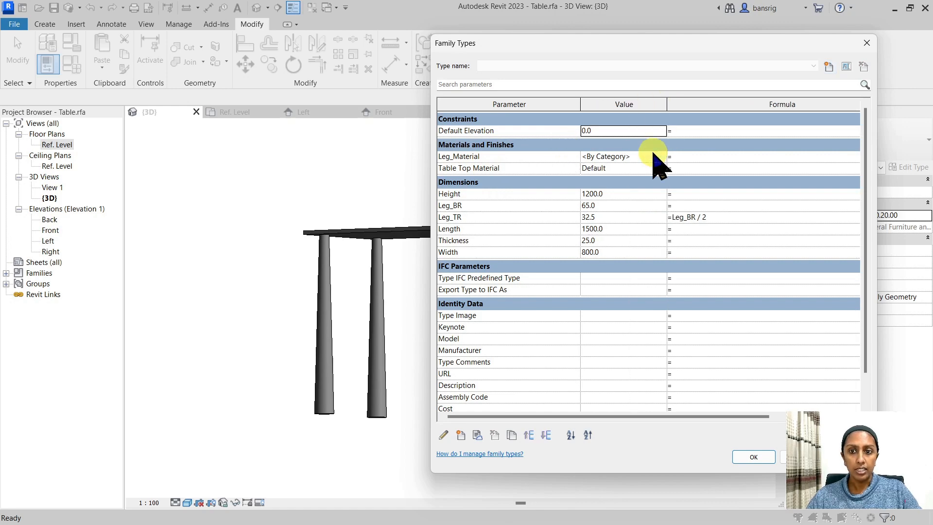
# Step: Set Leg_Material to Wood with a Birch appearance and Use Render Appearance, and apply it
pyautogui.click(654, 155)
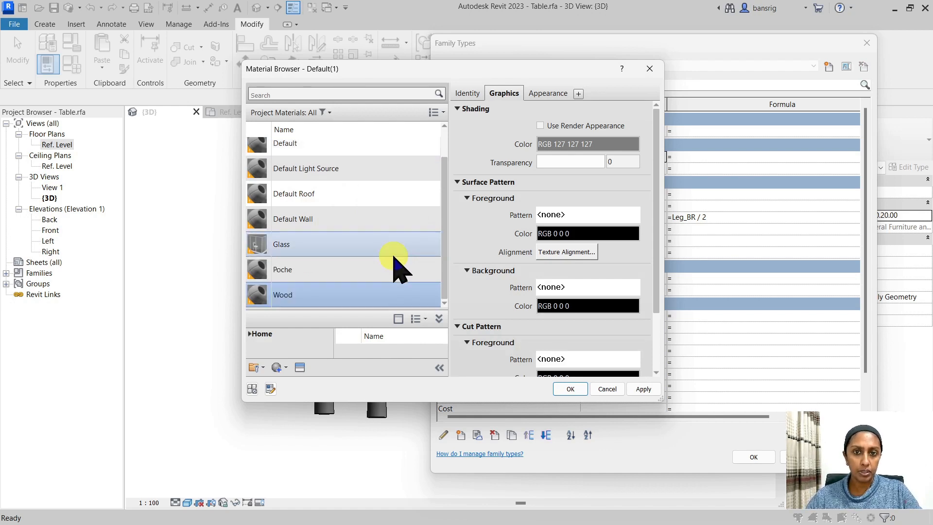
pyautogui.click(548, 93)
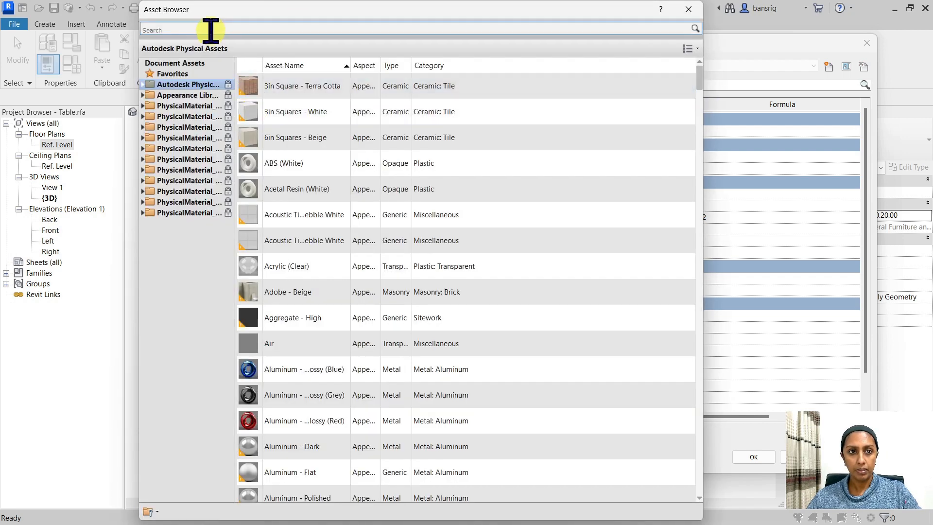
pyautogui.write('wood')
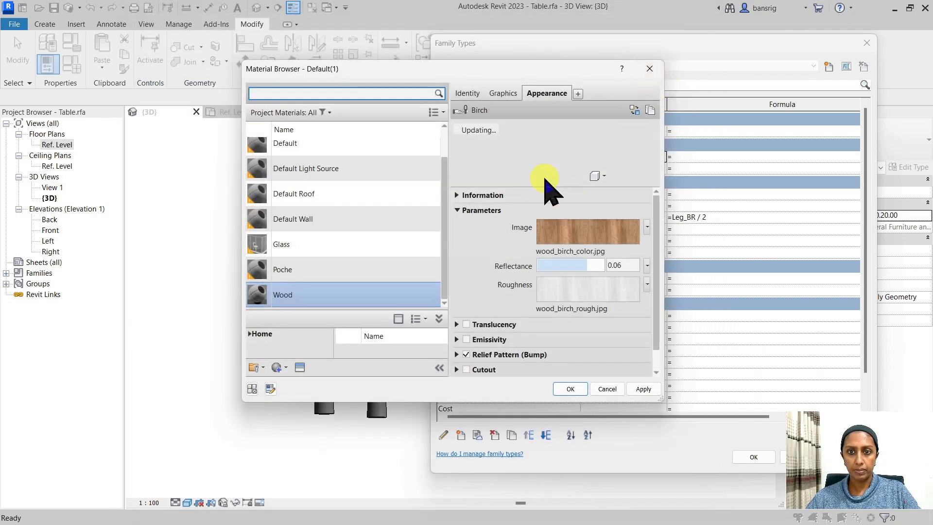
pyautogui.click(503, 93)
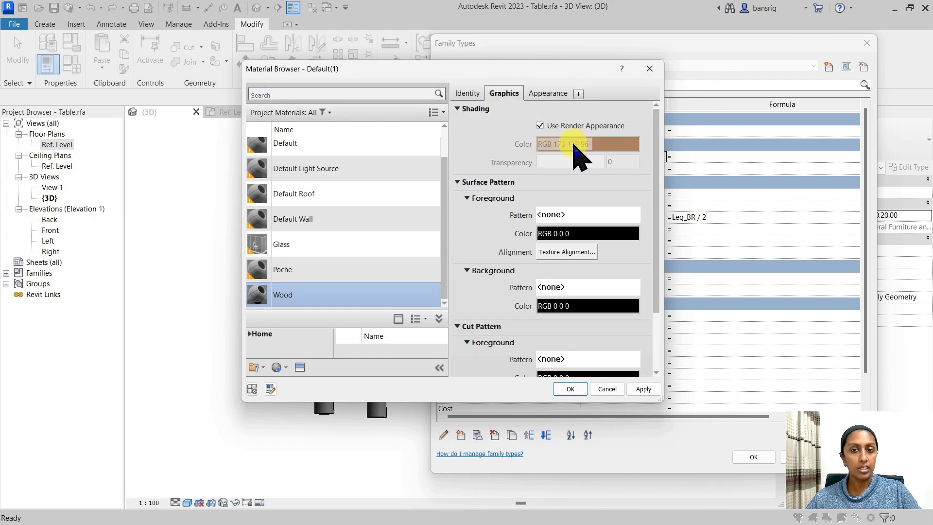
pyautogui.moveTo(568, 151)
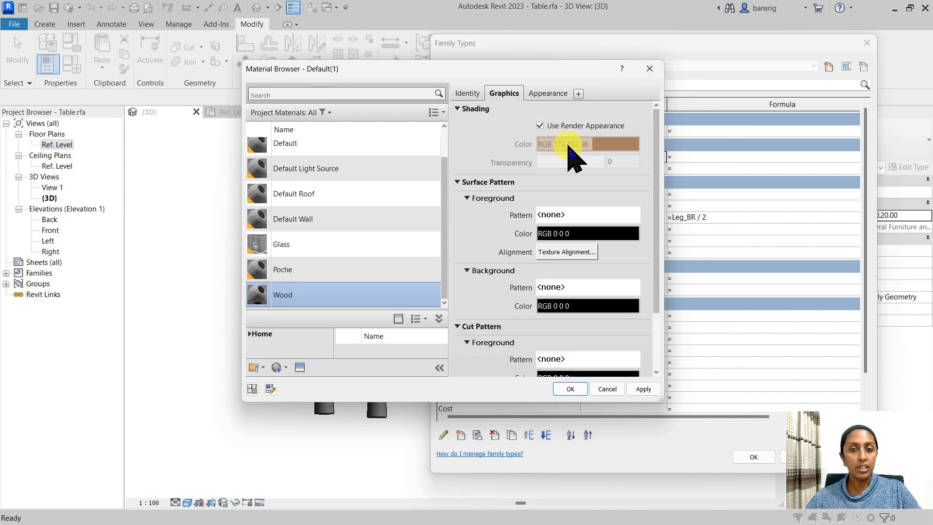
pyautogui.click(570, 389)
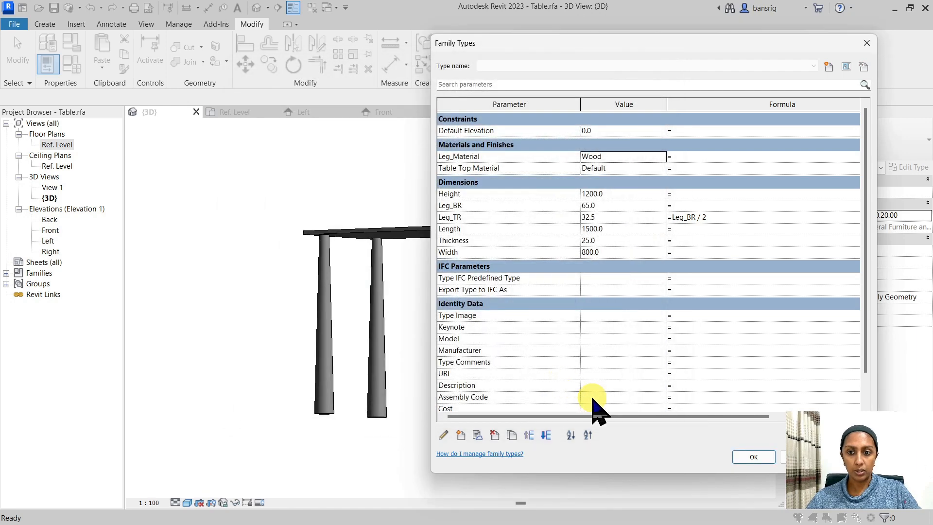
pyautogui.click(753, 457)
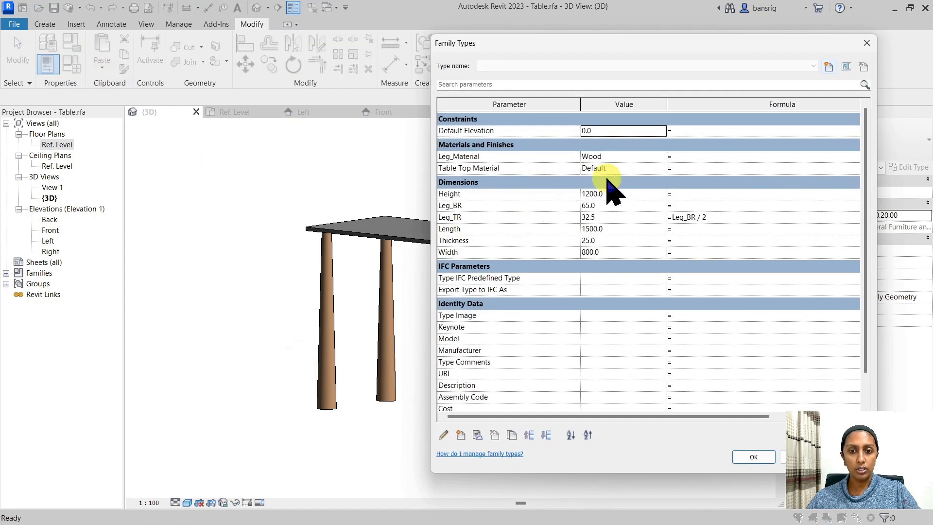
# Step: Create a Table Top Wood material with a wood appearance and assign it to Table Top Material
pyautogui.click(614, 168)
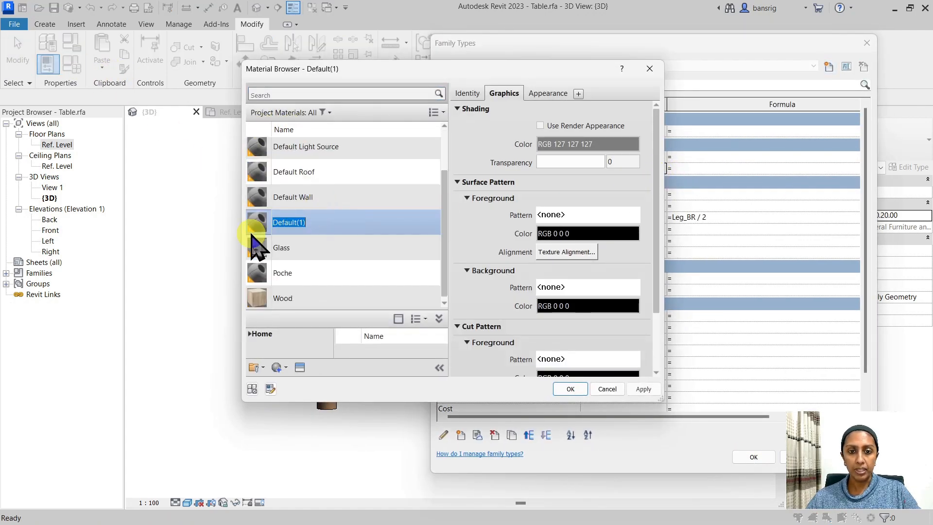
pyautogui.moveTo(341, 250)
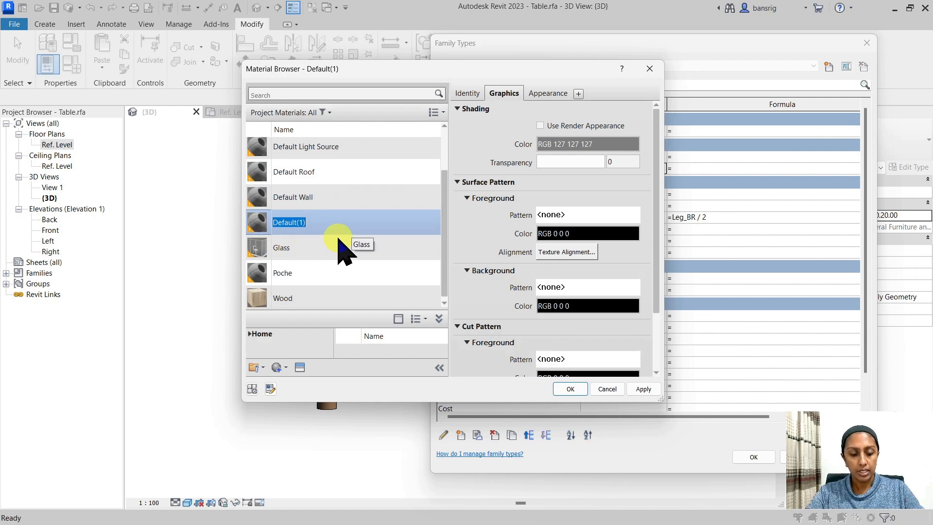
pyautogui.write('Table Top Wood')
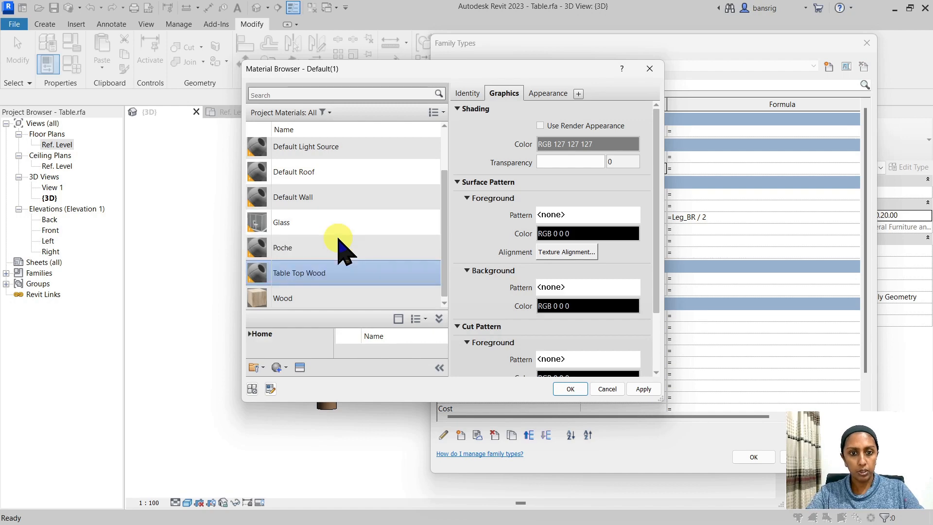
pyautogui.click(541, 125)
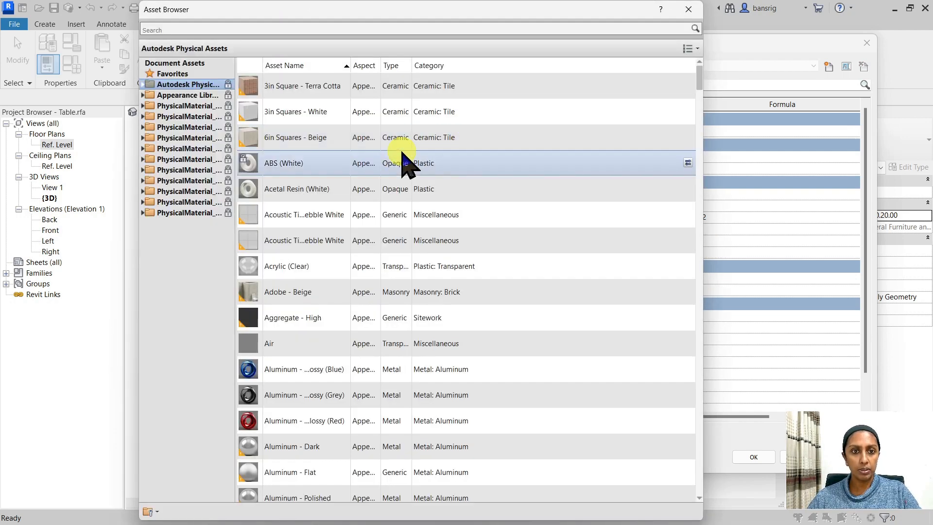
pyautogui.write('wood')
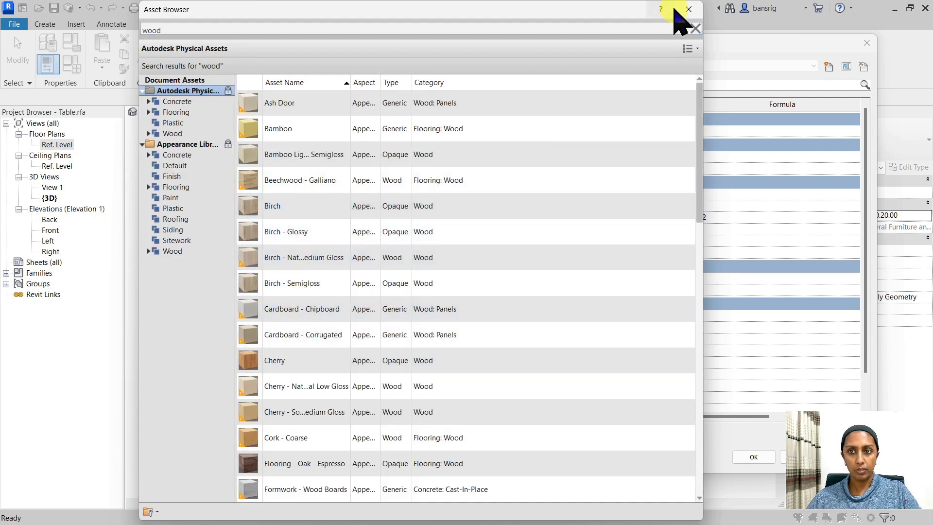
pyautogui.click(687, 9)
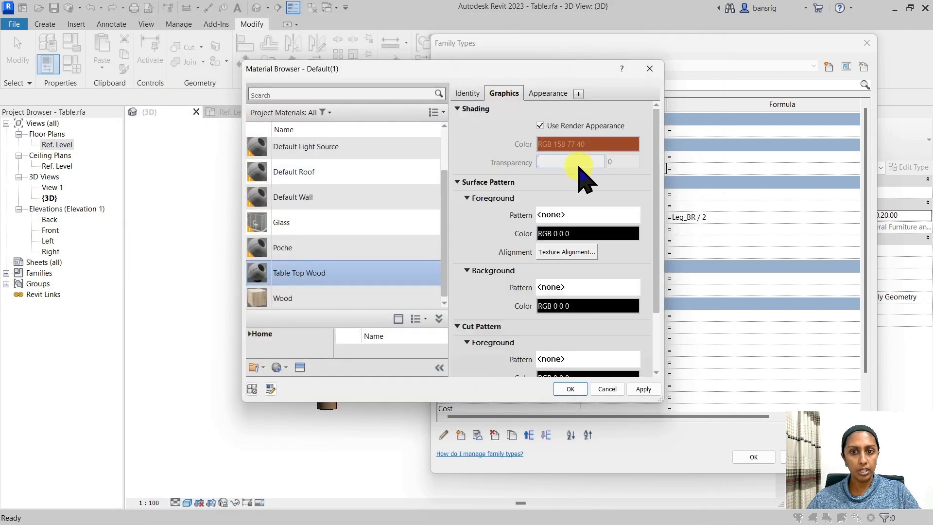
pyautogui.click(570, 389)
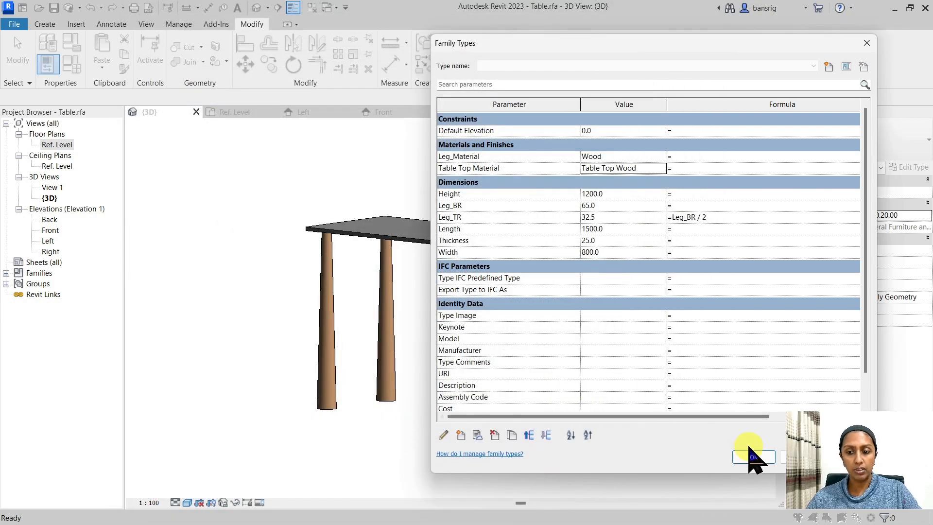
pyautogui.click(753, 457)
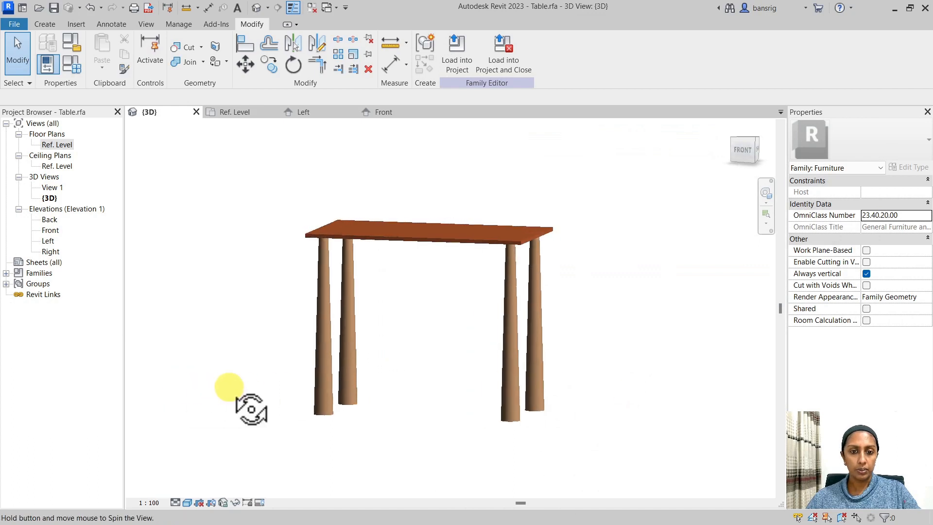